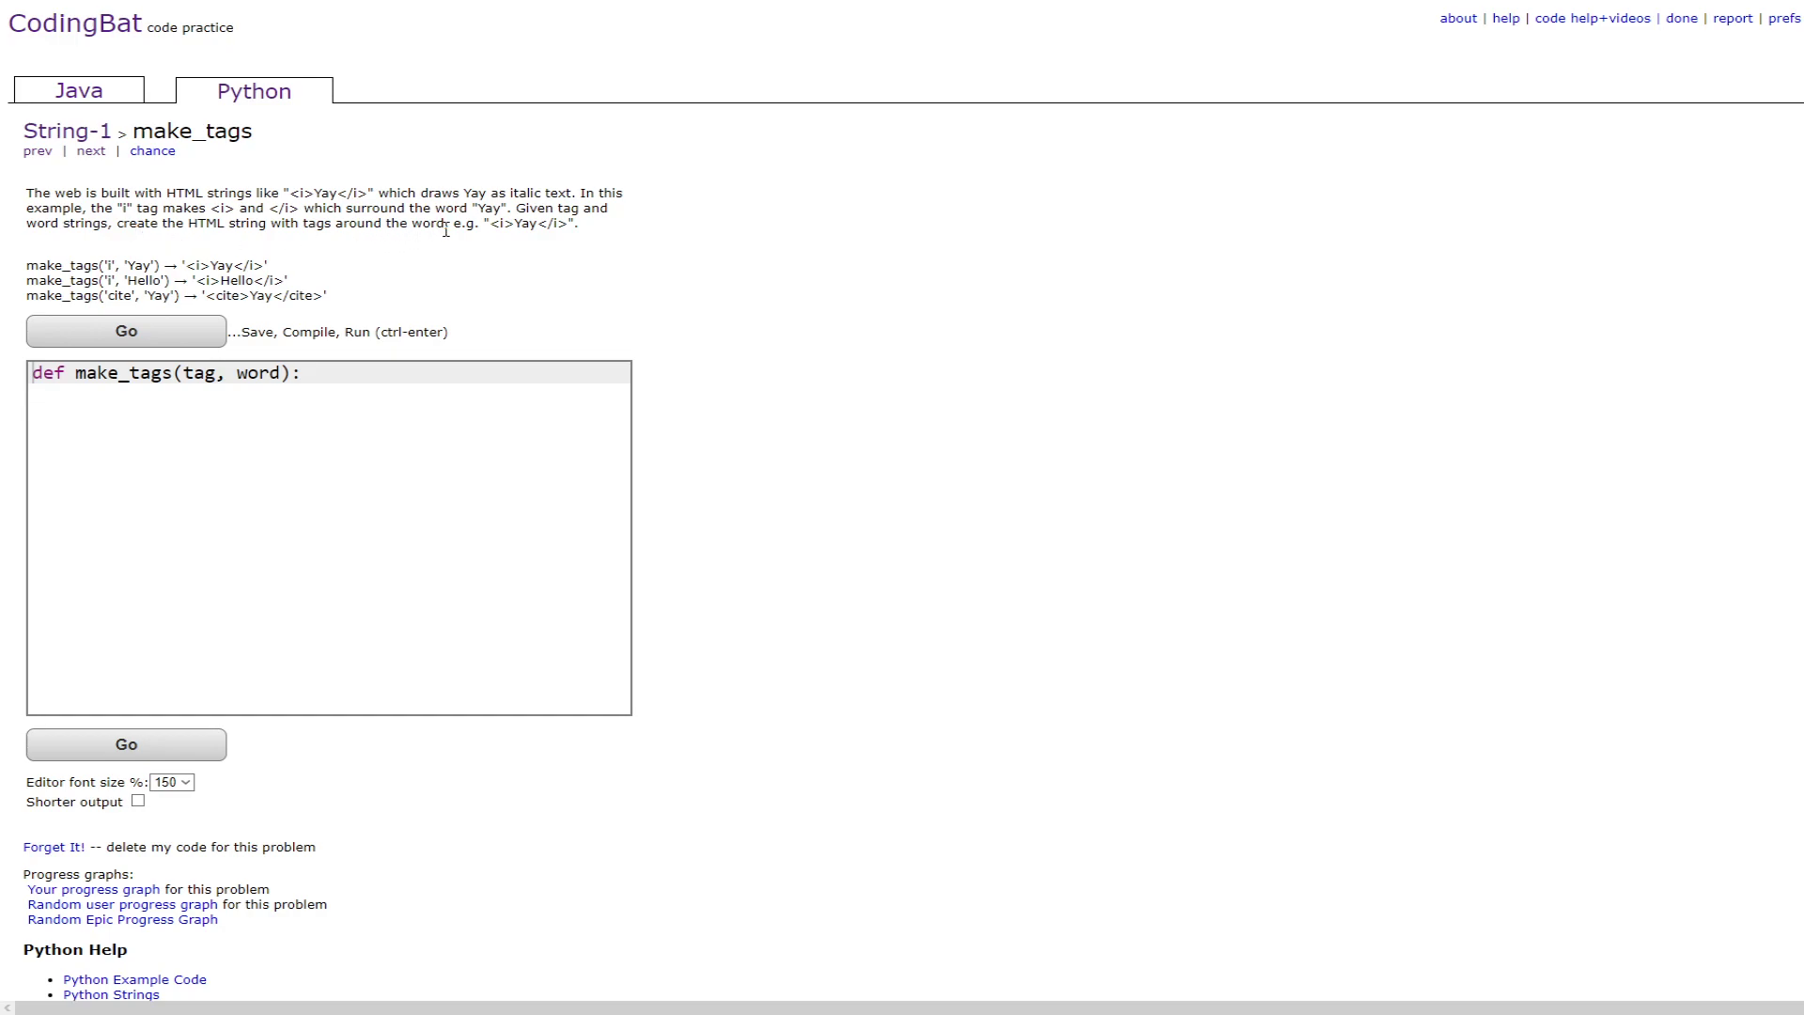
mouse_move(485, 239)
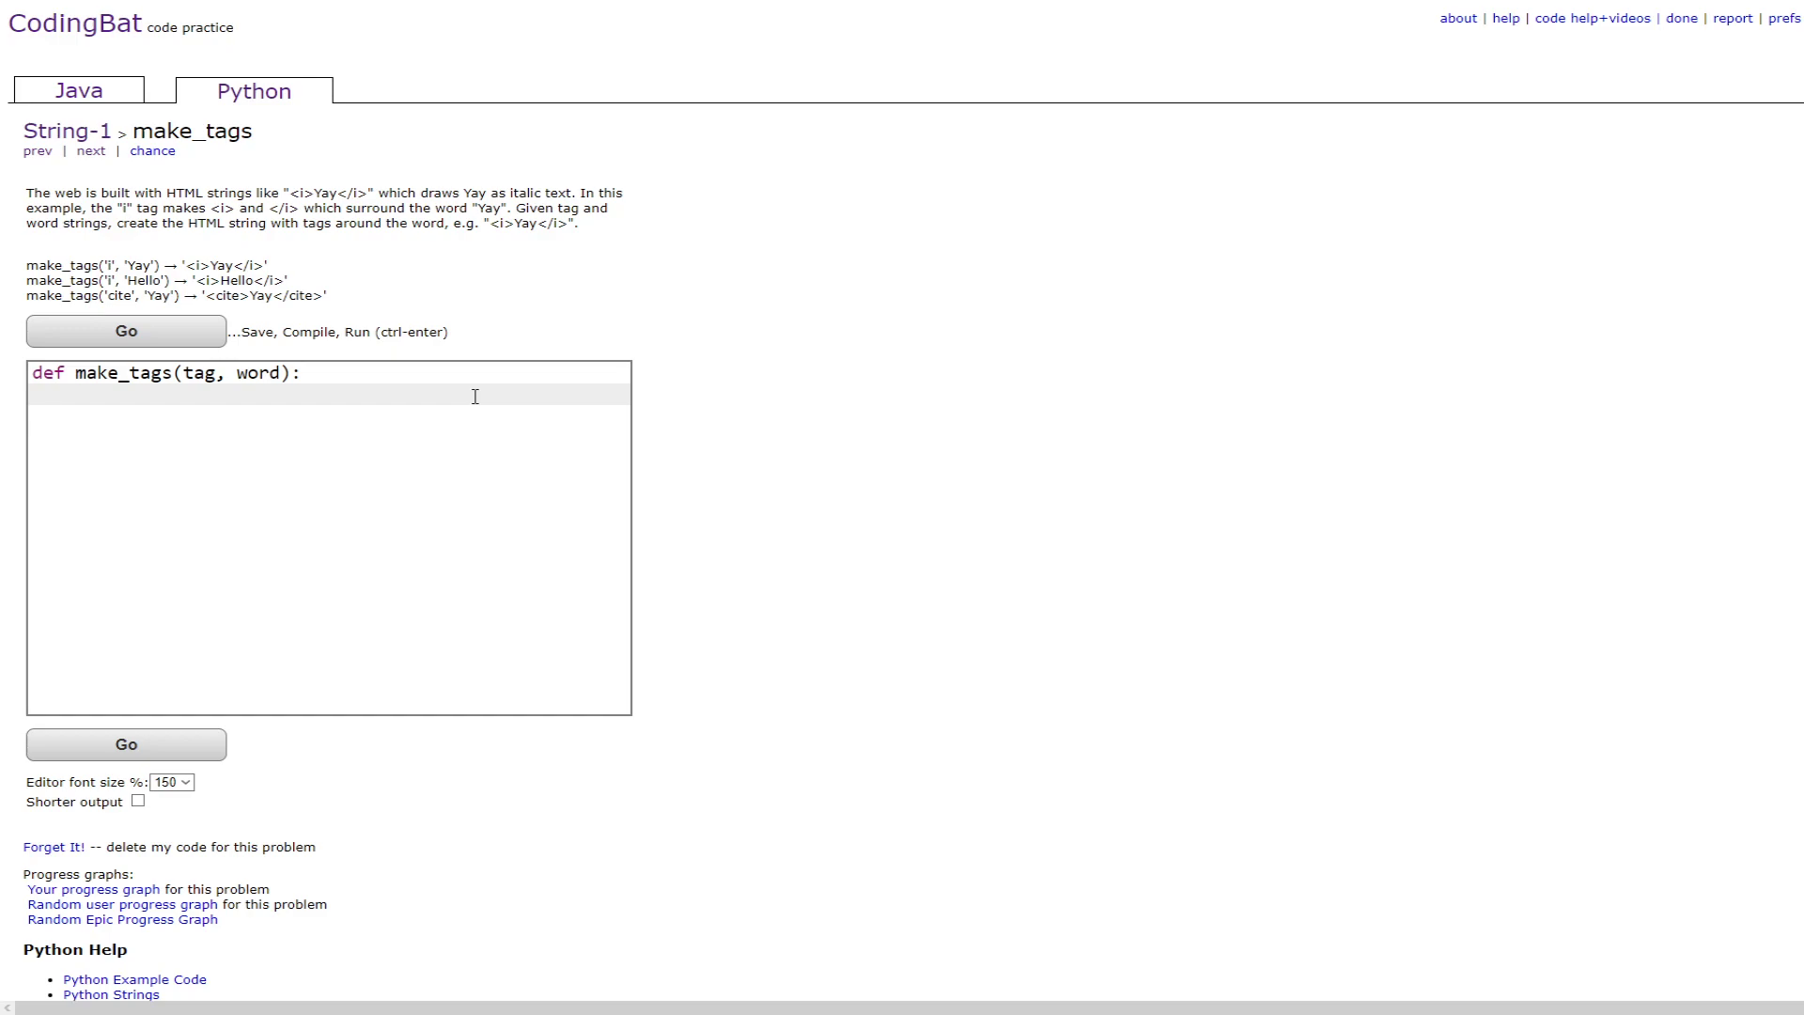
Return '<' + tag + '>' + word + '</' + tag + '>' and run it to get All Correct
type("return '")
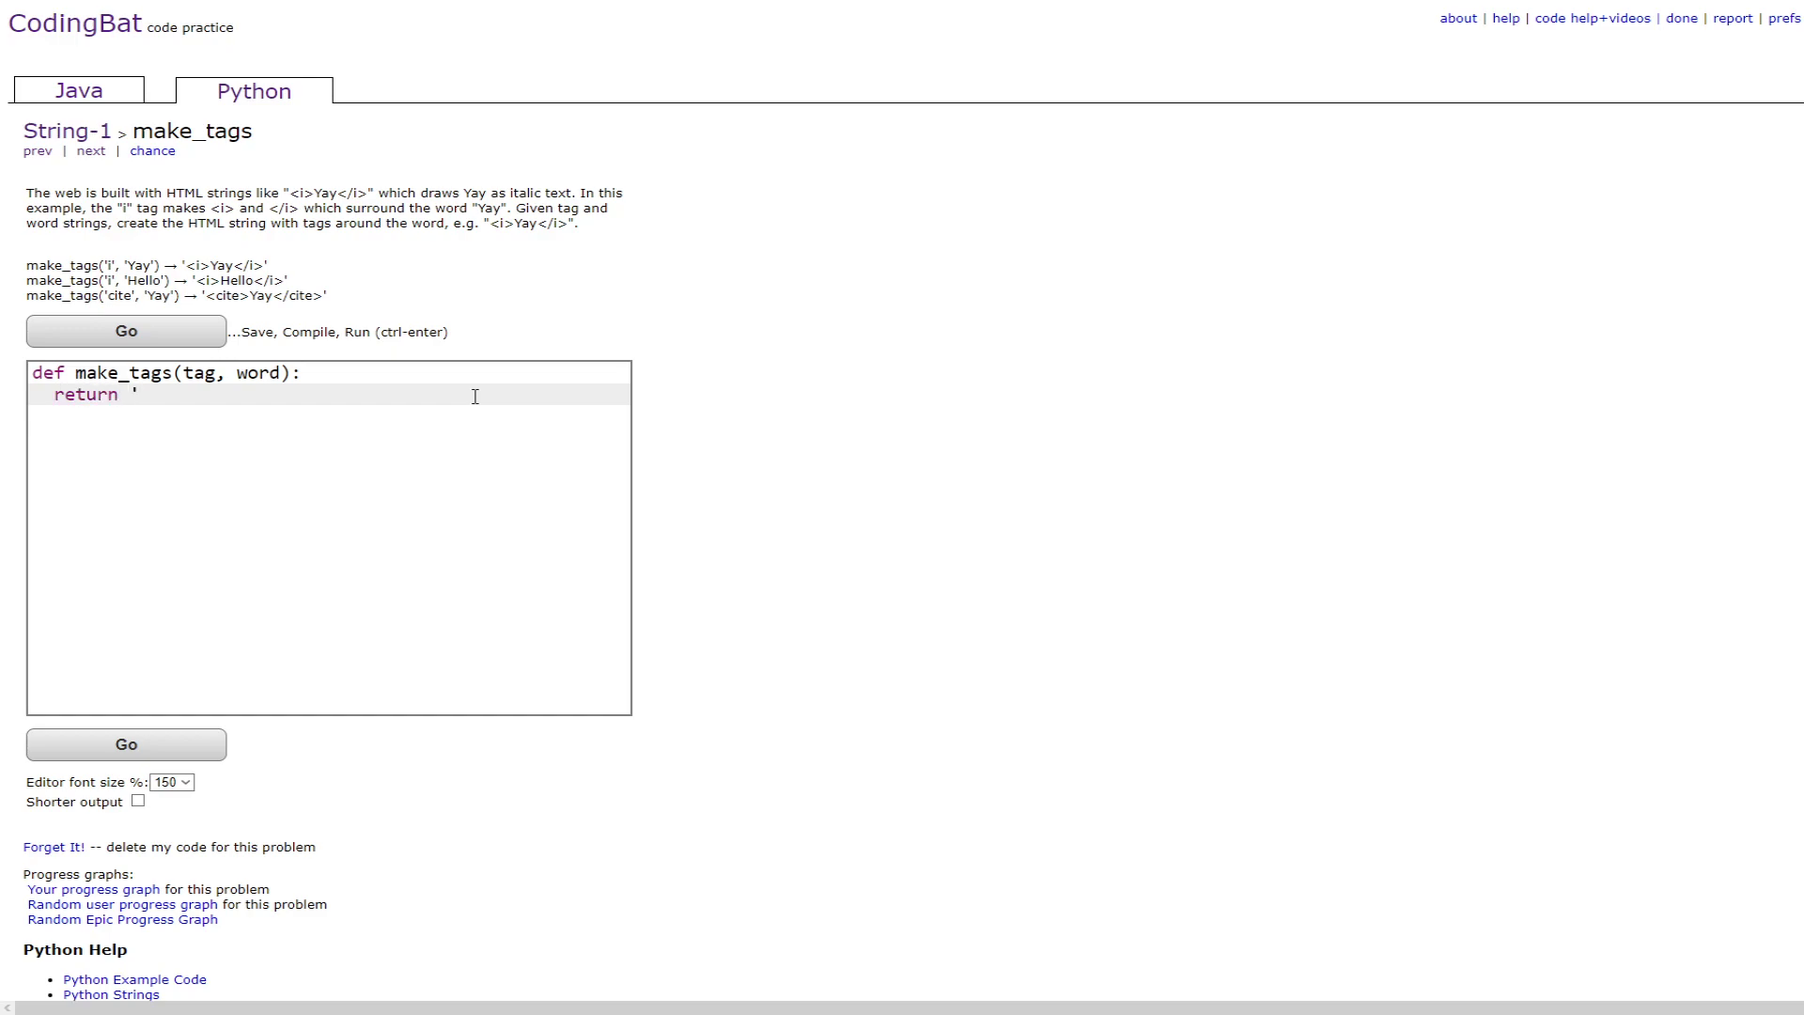
type("<' + tag")
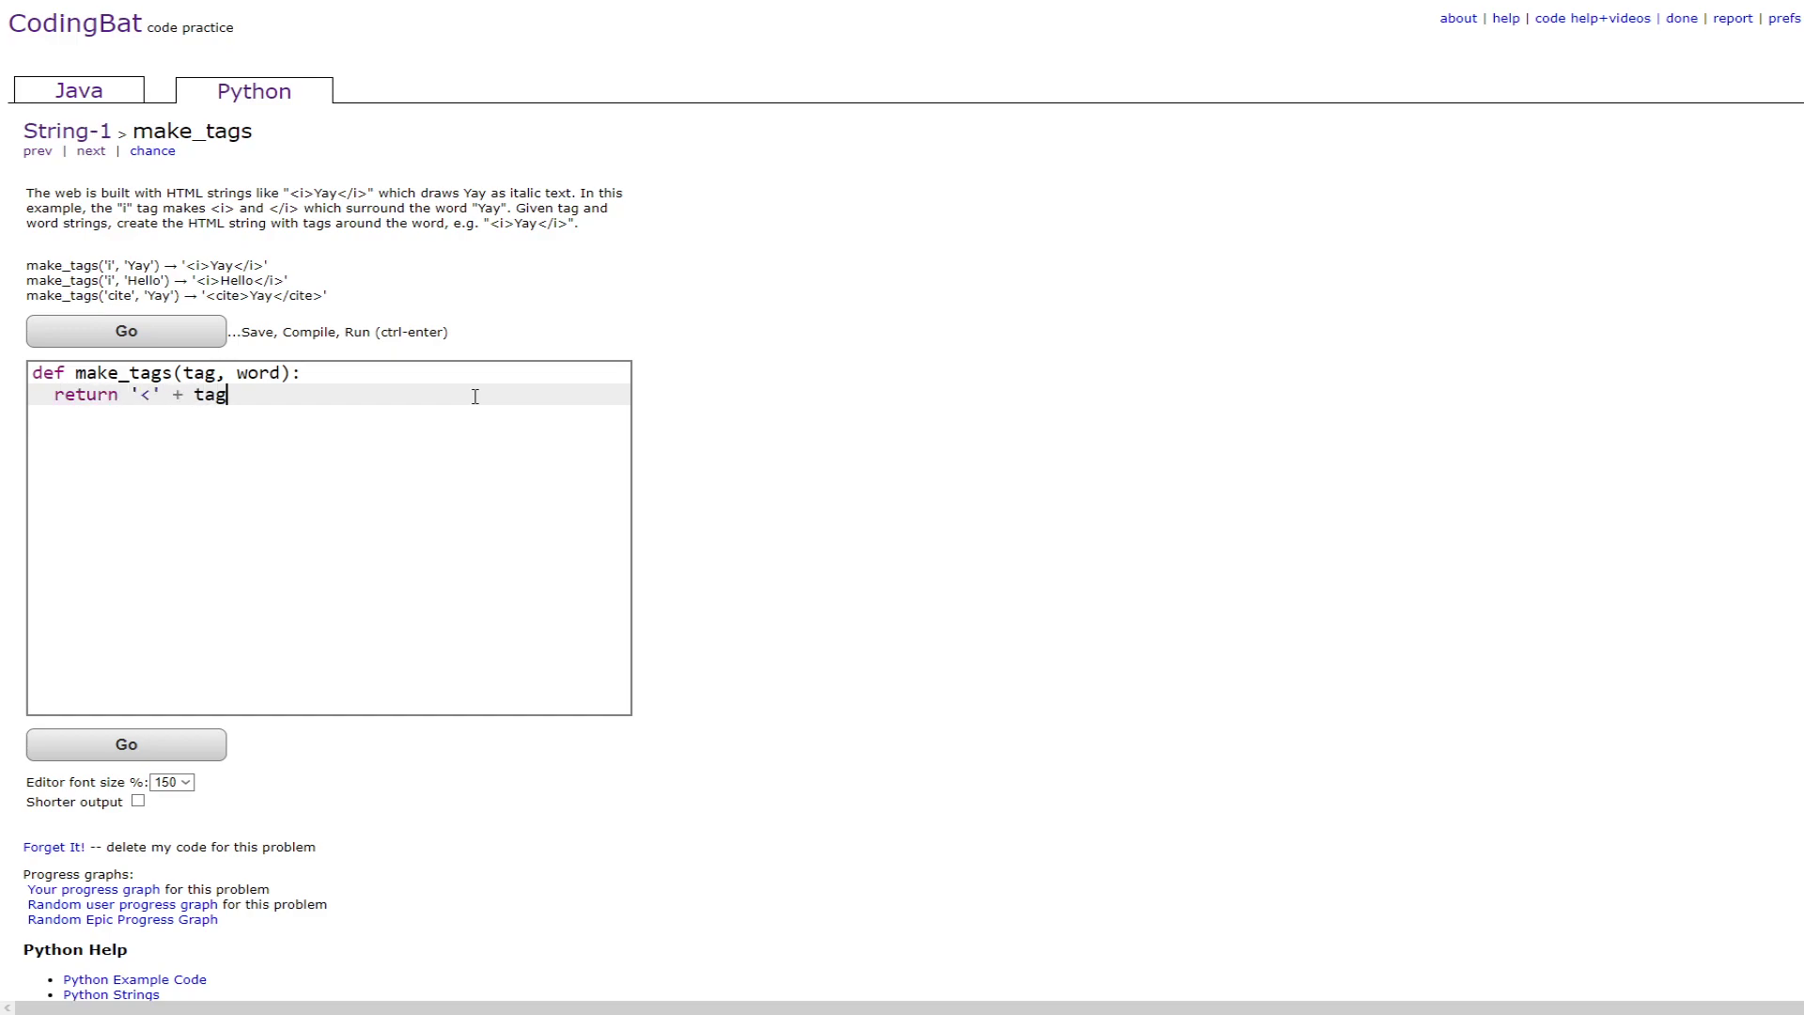
type("+ '")
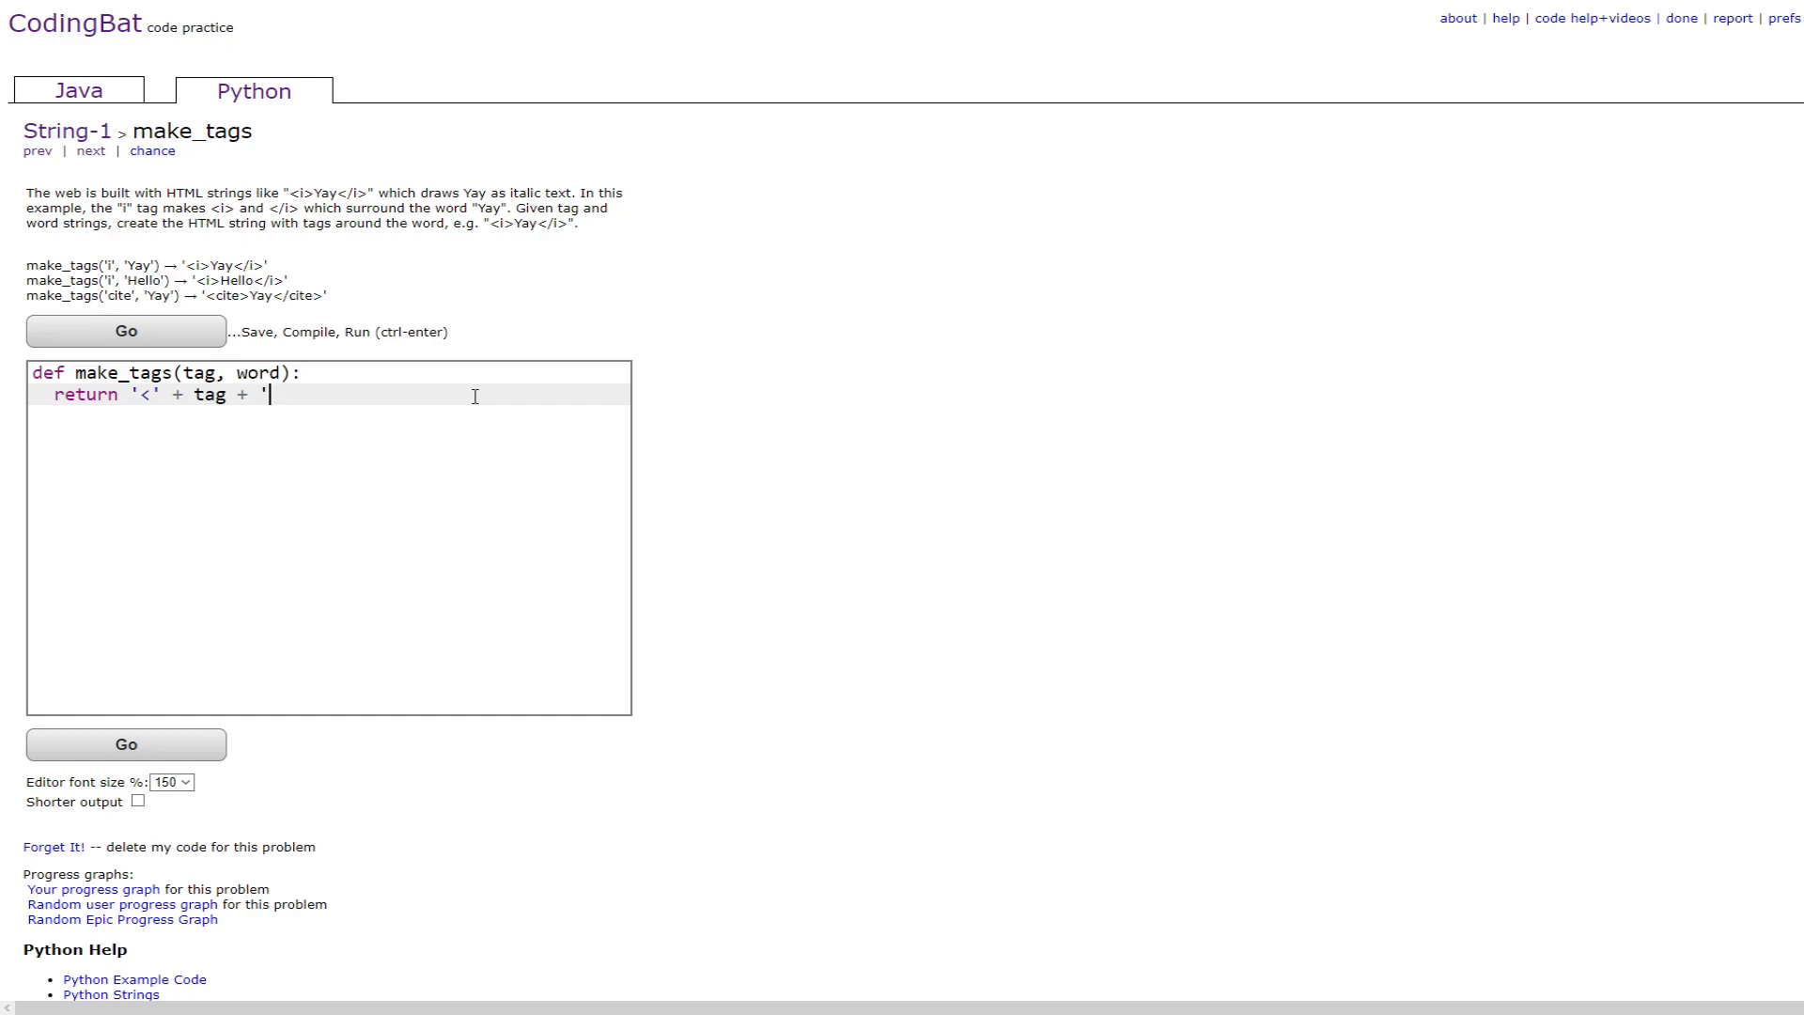
type(">' + wo")
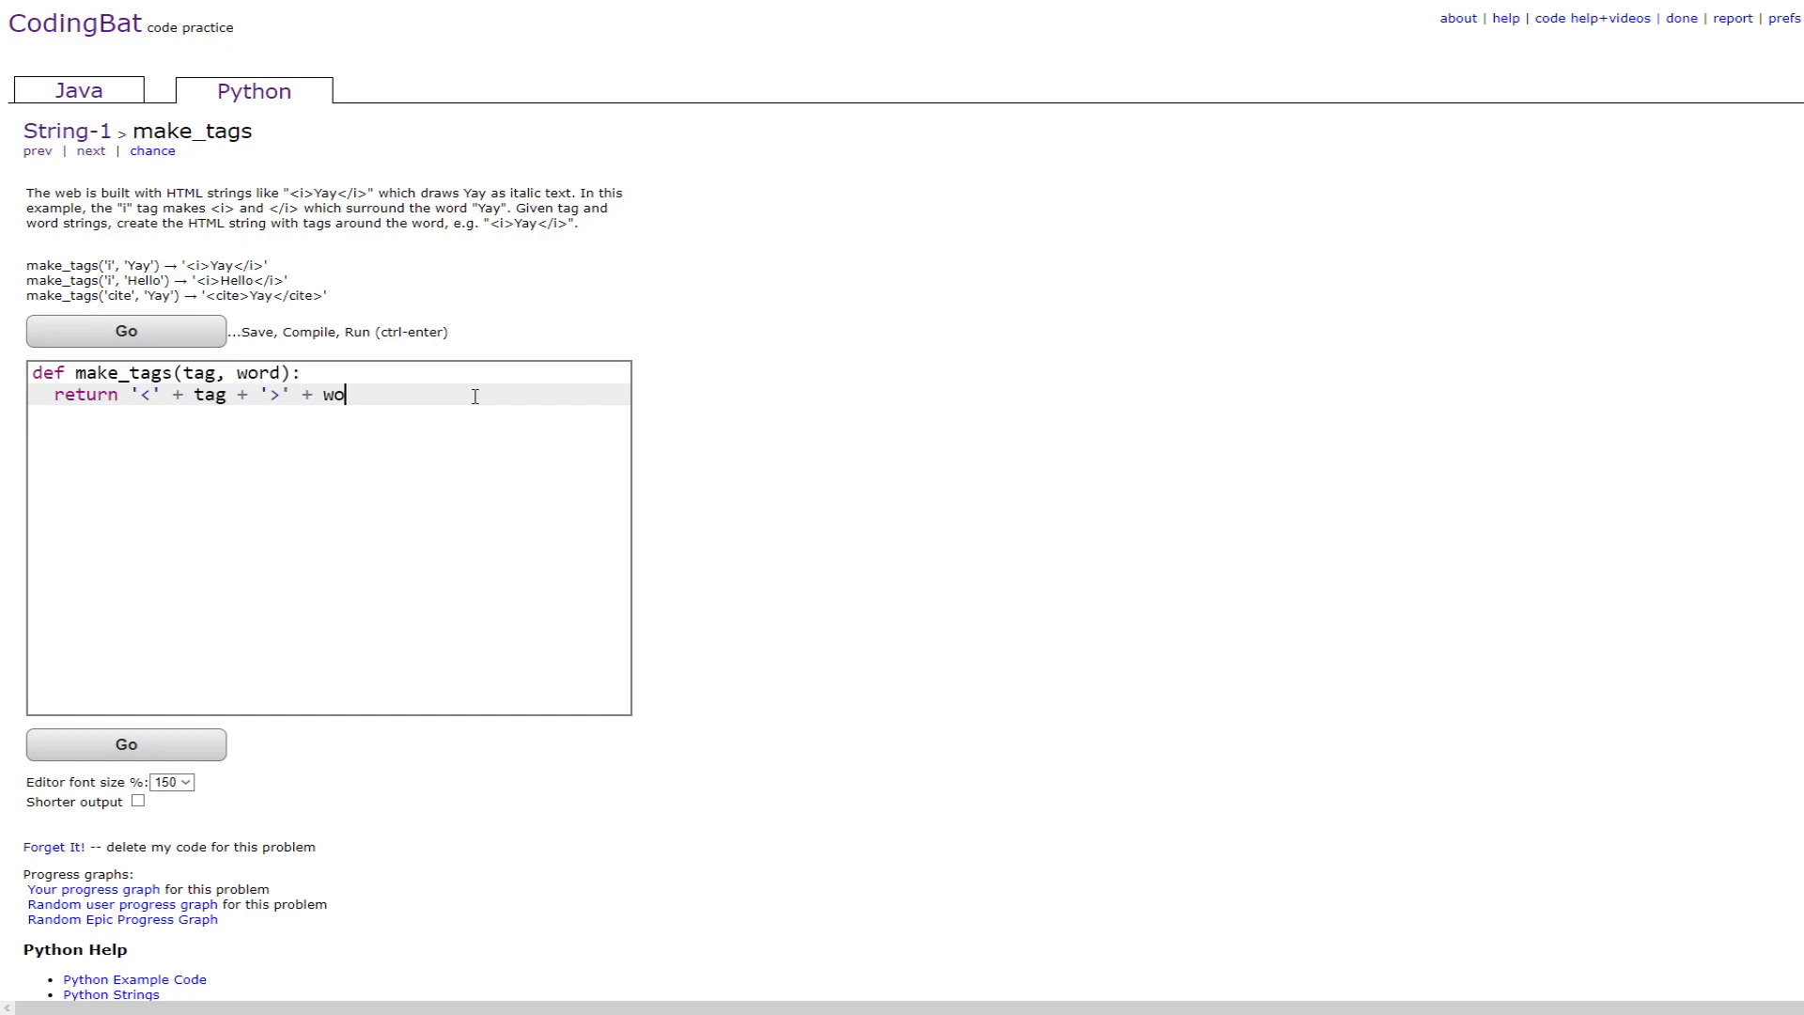
type("rd + '")
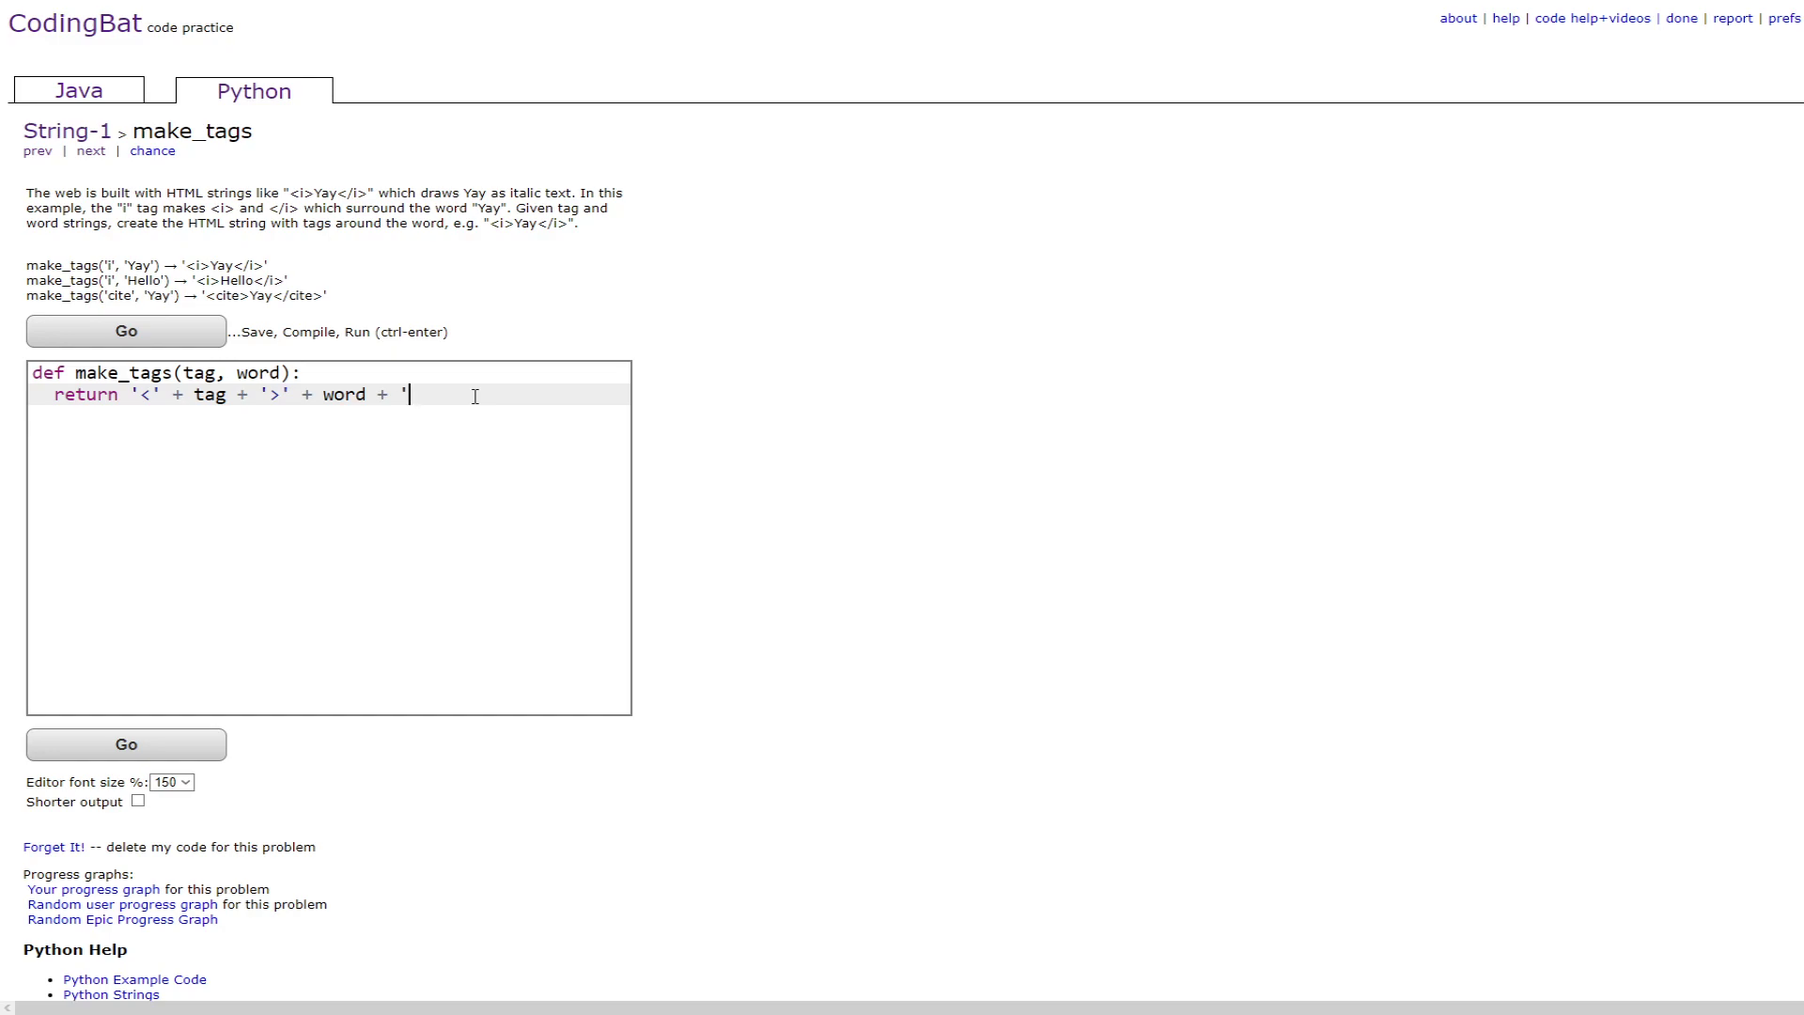
type("</")
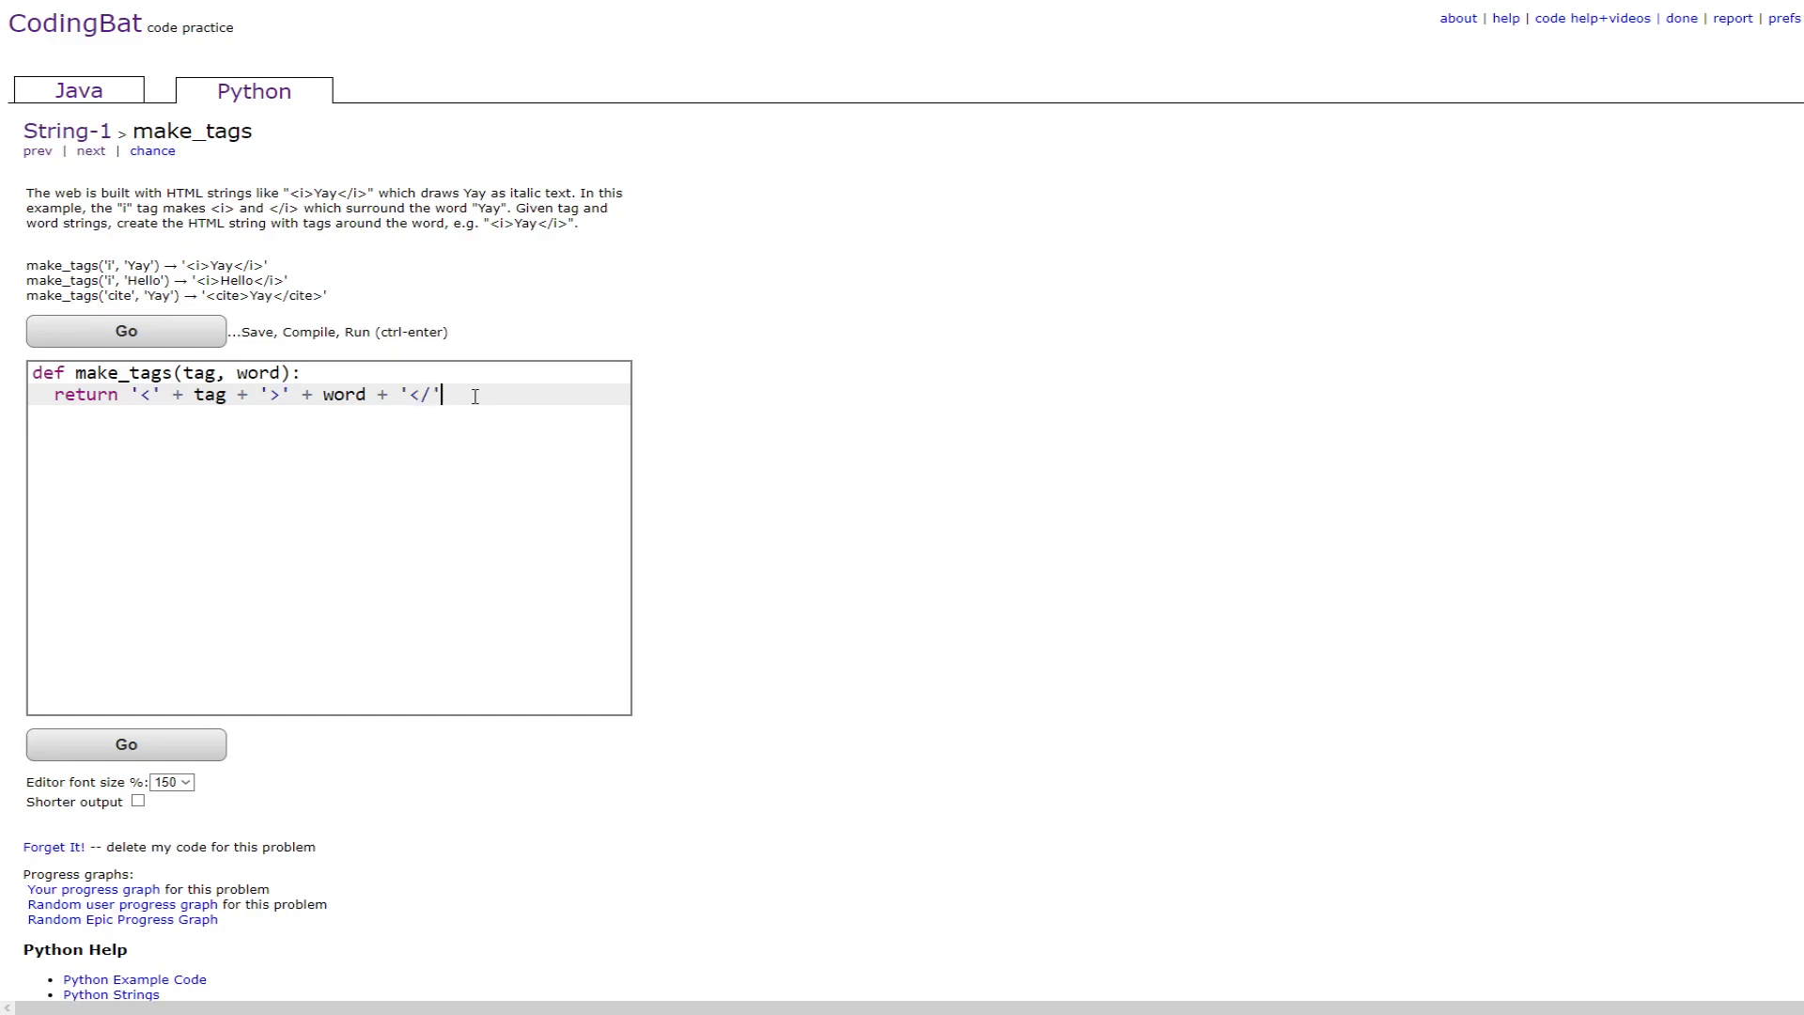
type("+ tag +")
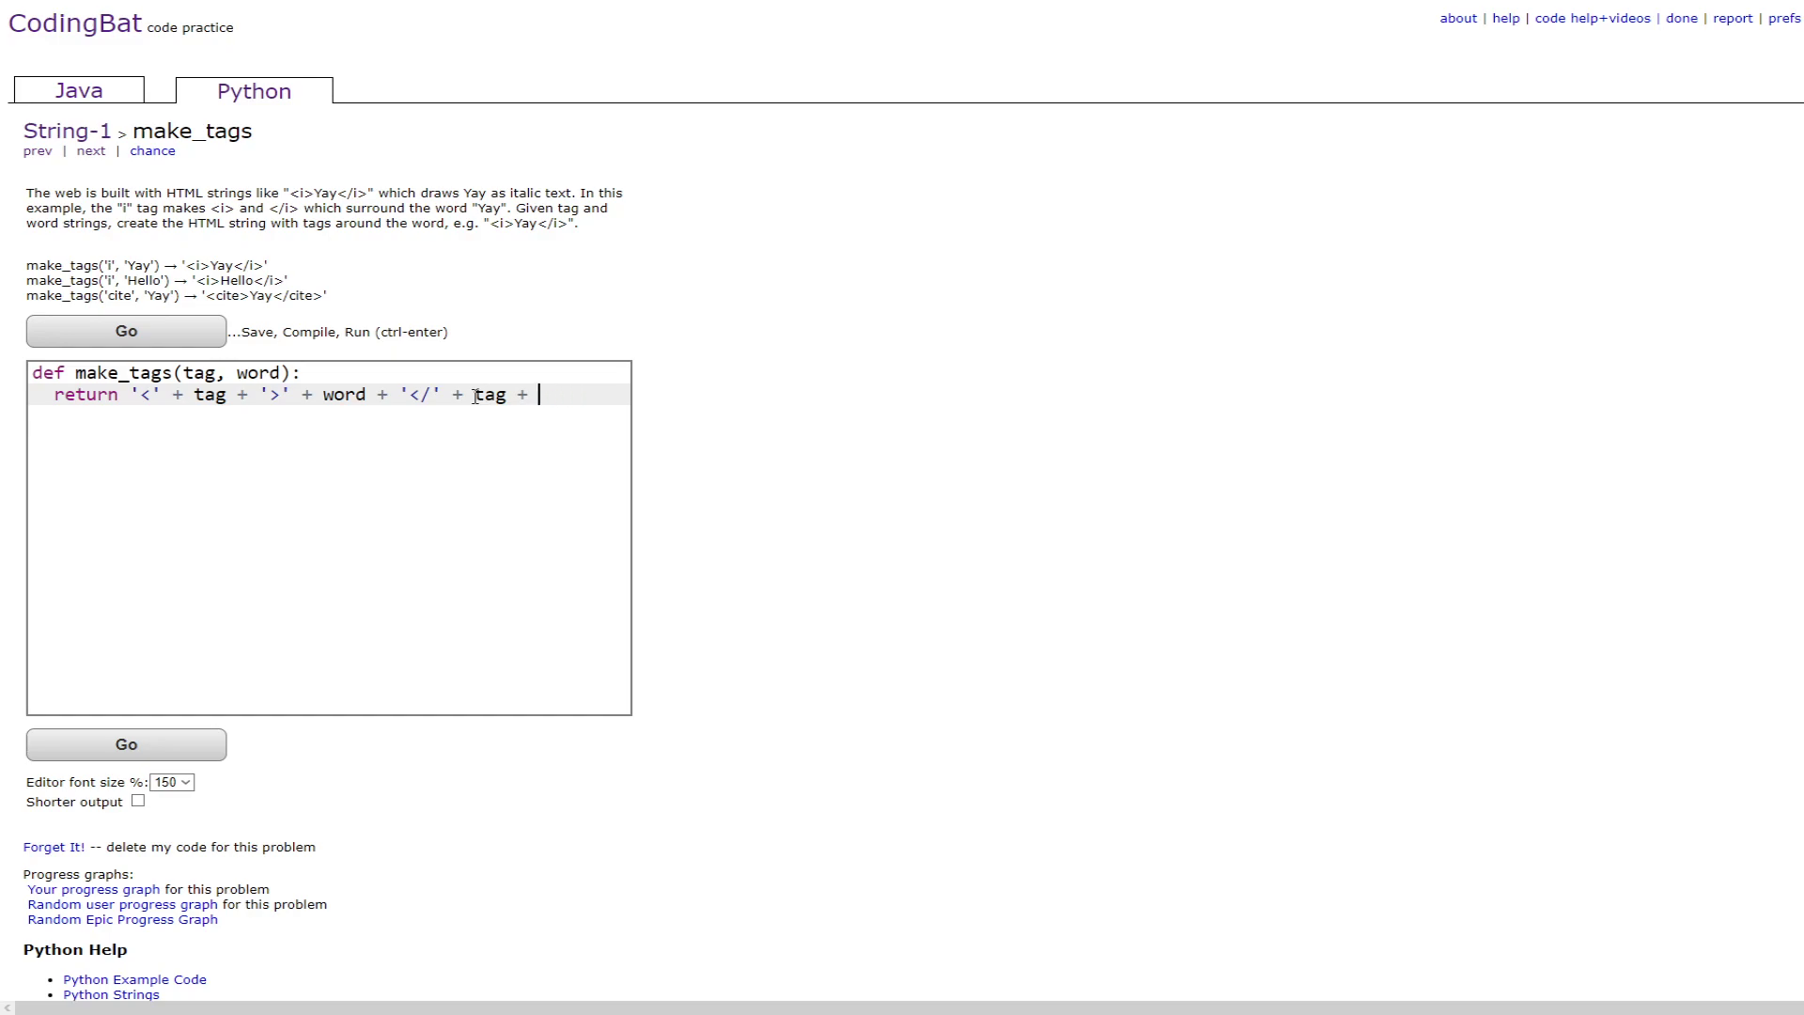
type("'>'")
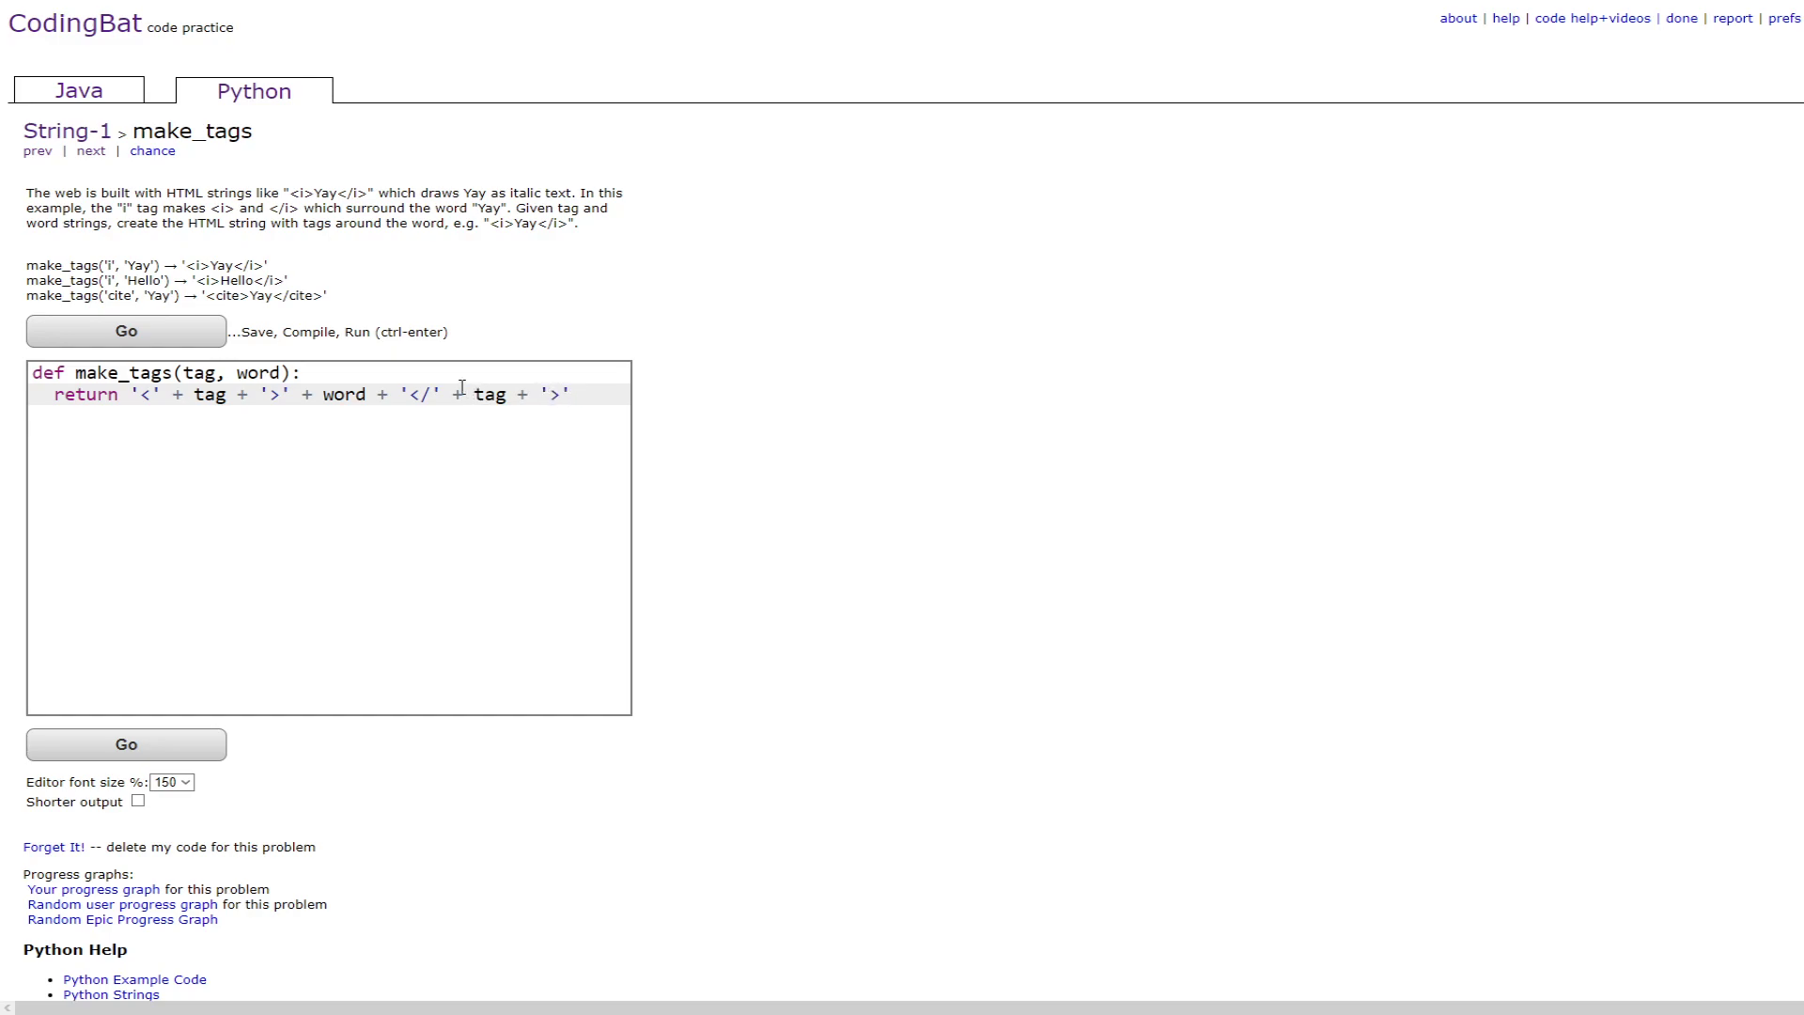
mouse_move(342, 382)
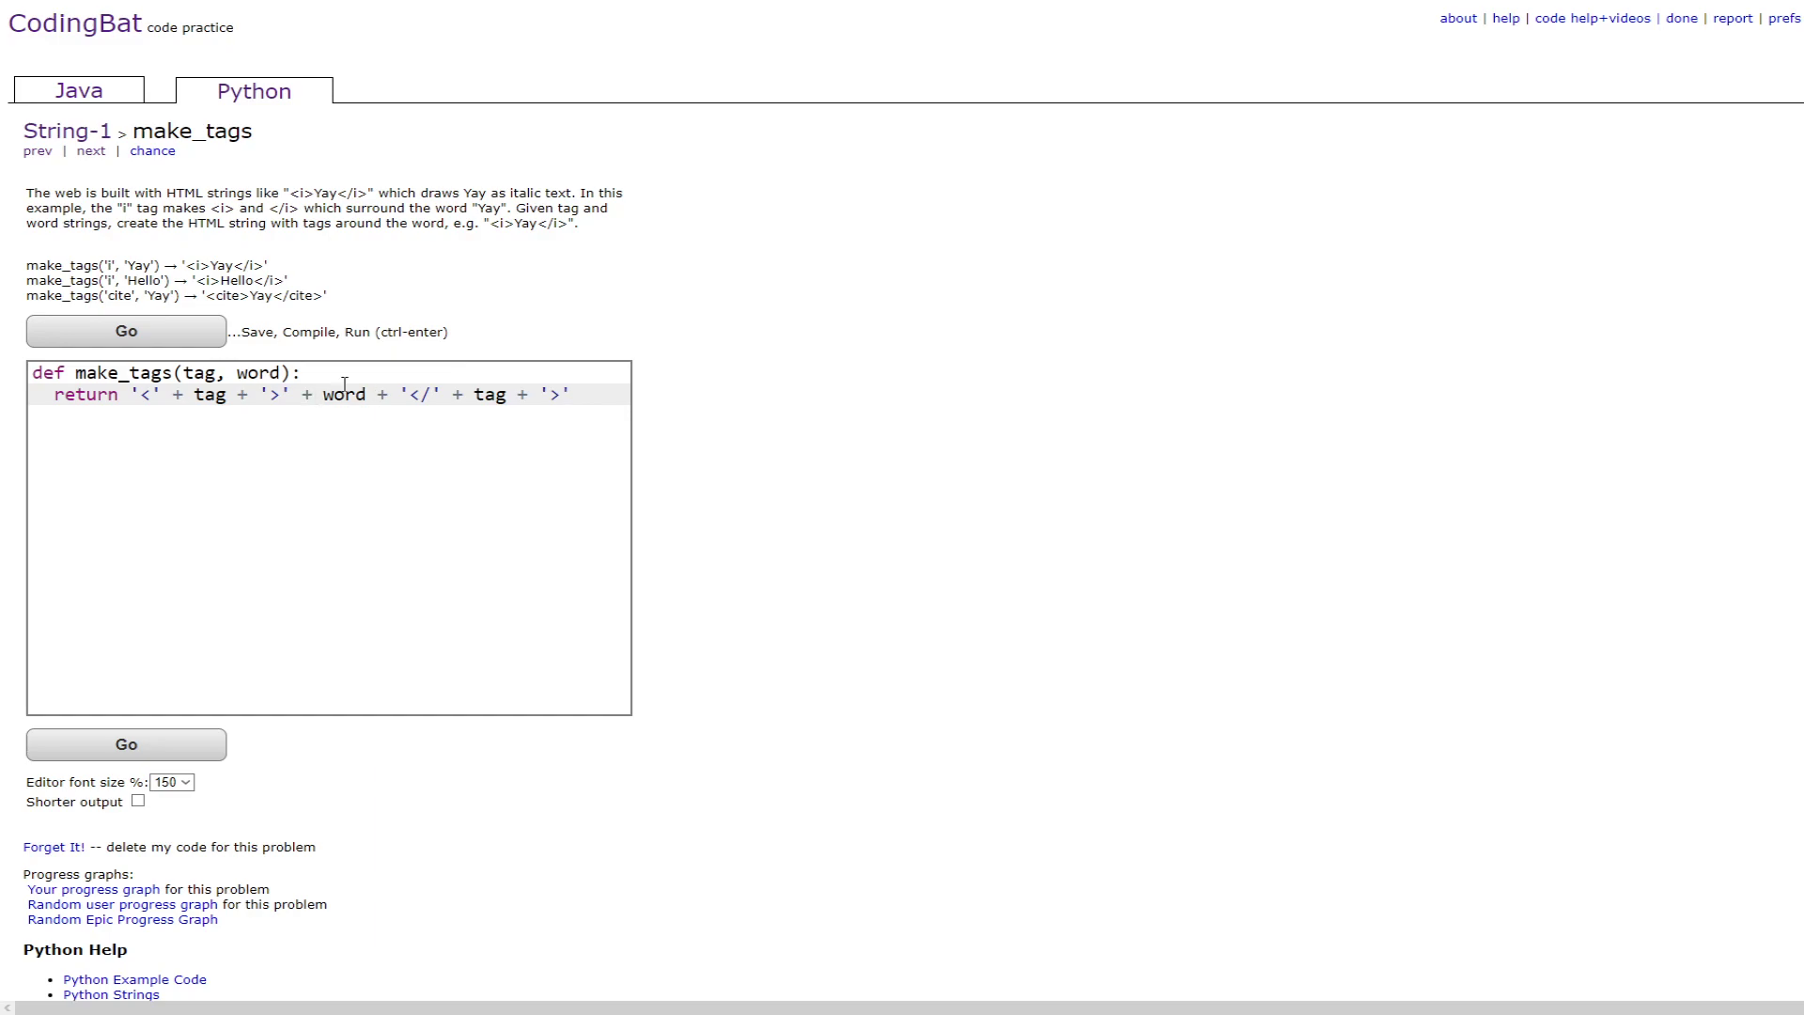
left_click(126, 331)
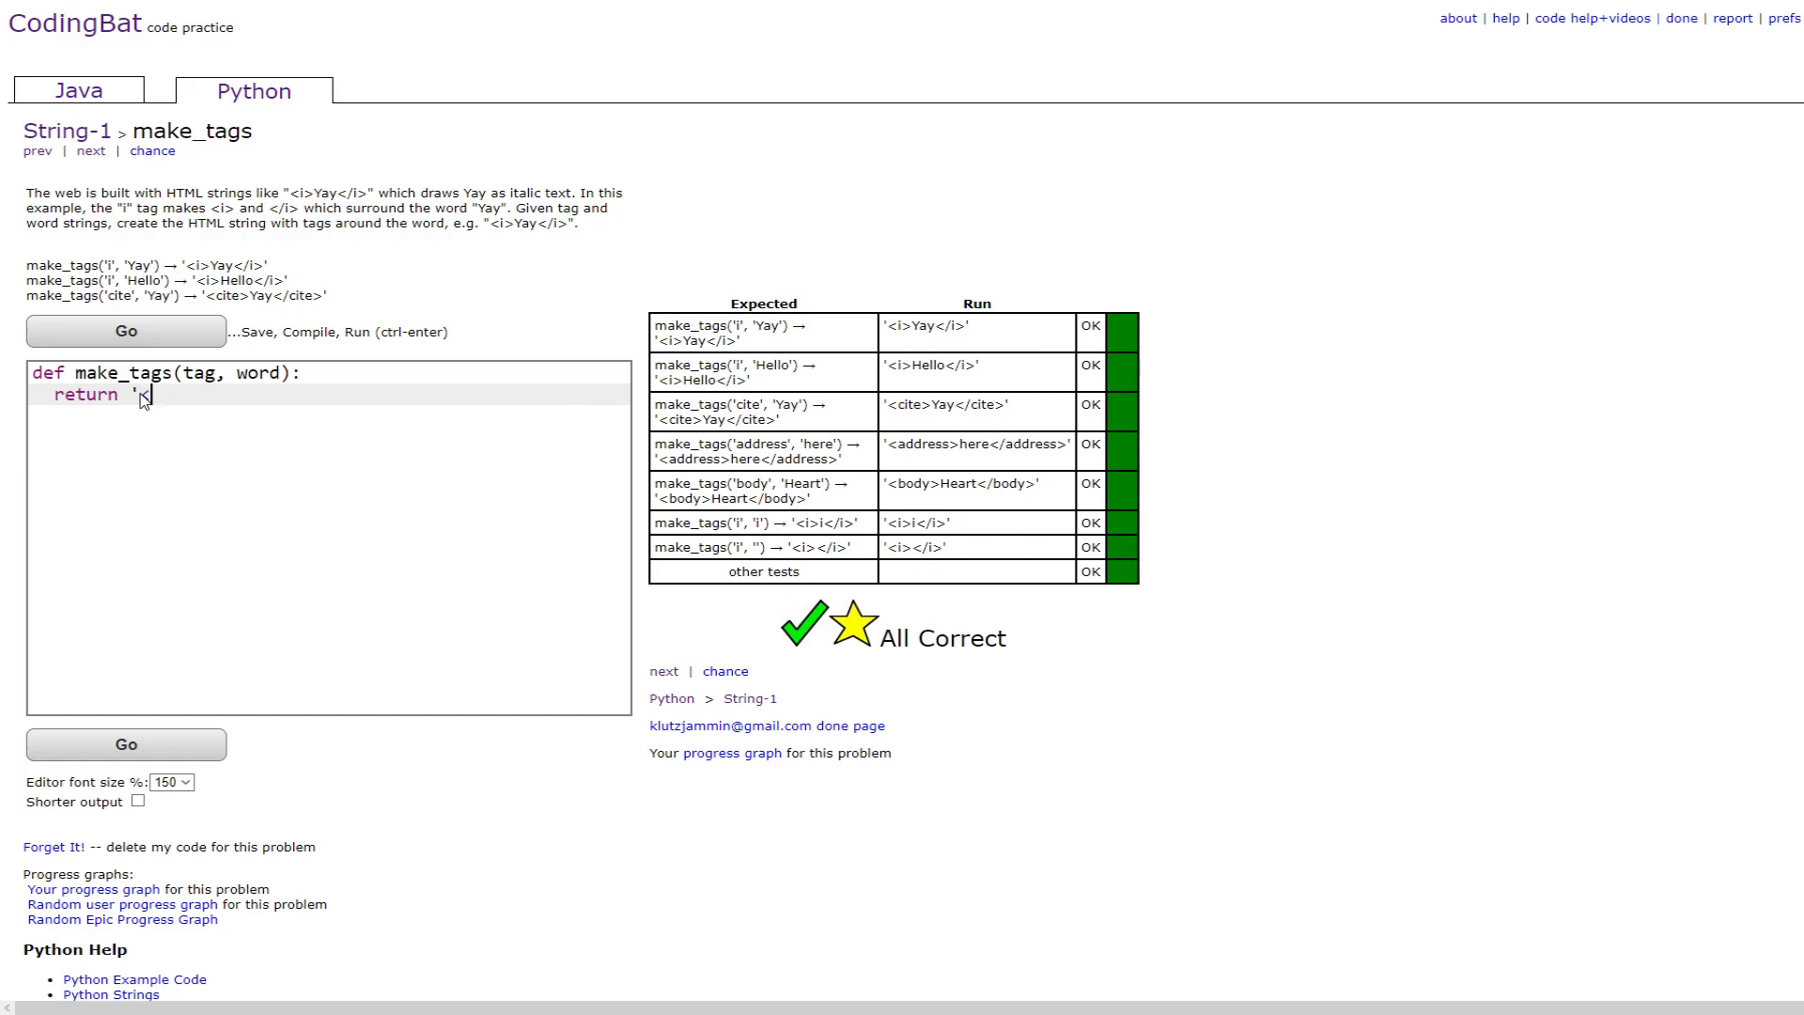
Return '<{0}>{1}</{0}>'.format(tag,word) so {0} fills with tag and {1} with word
type("<{0}")
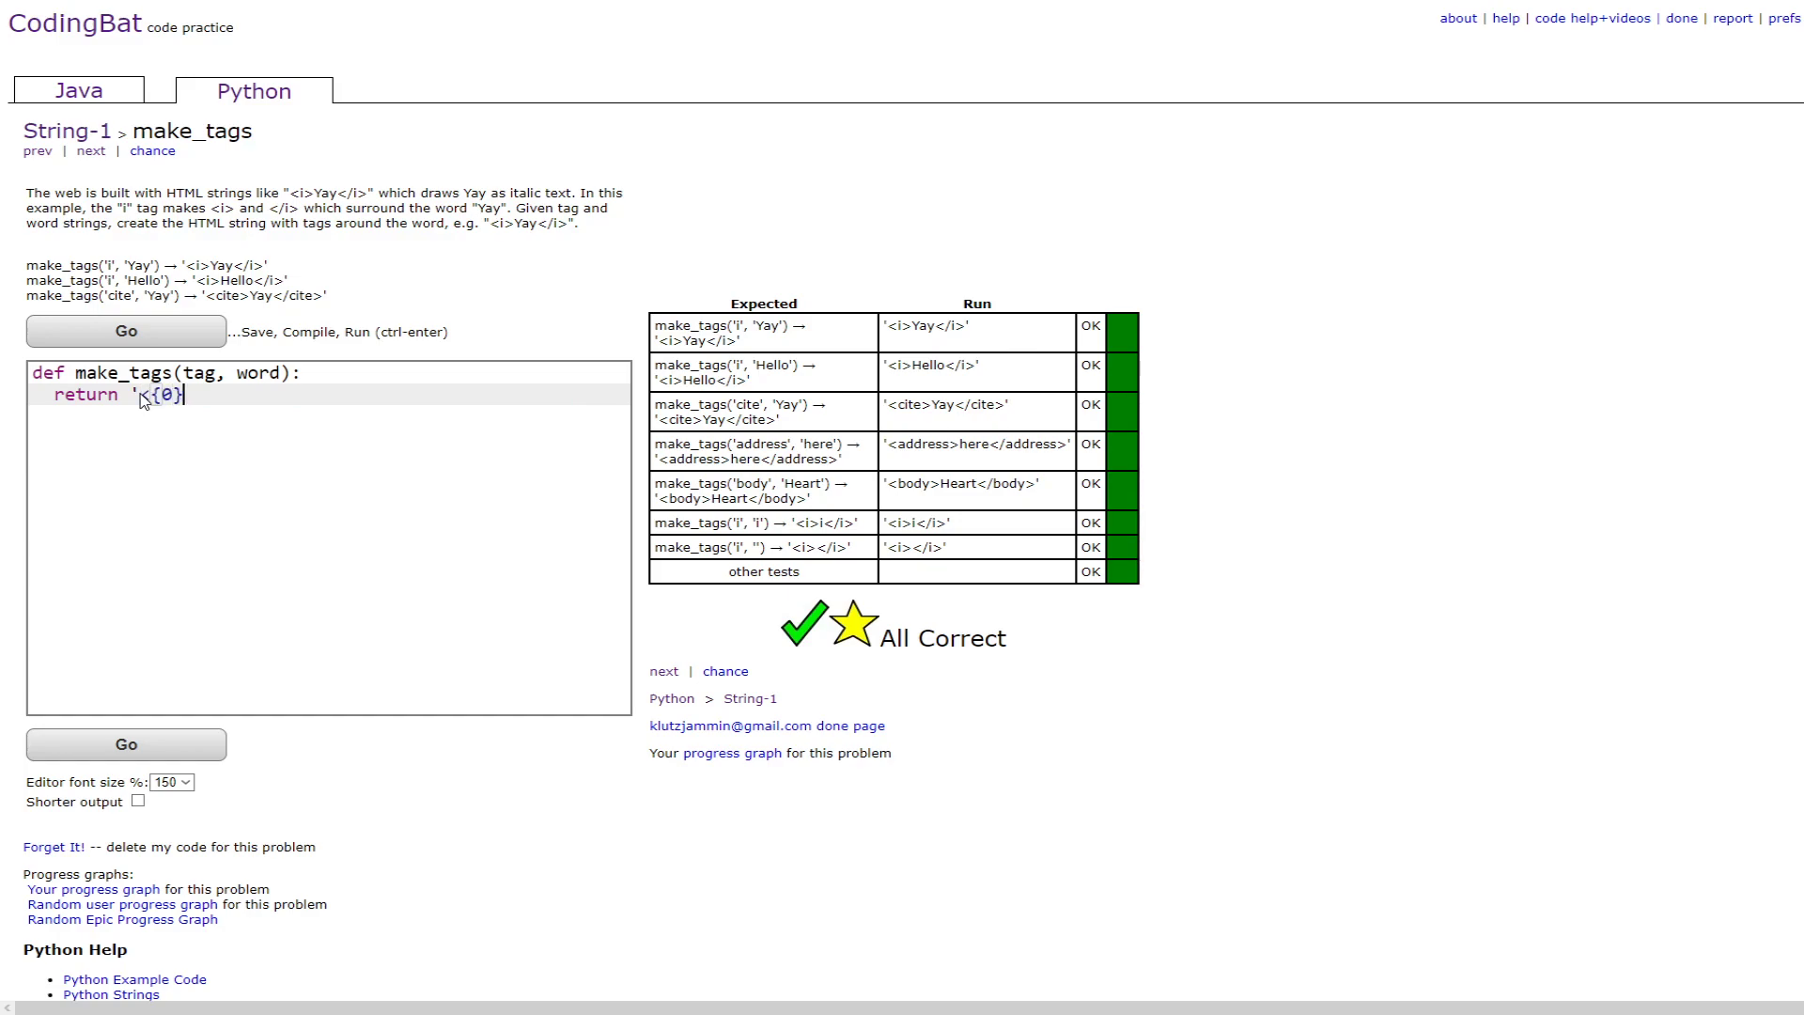
type(">")
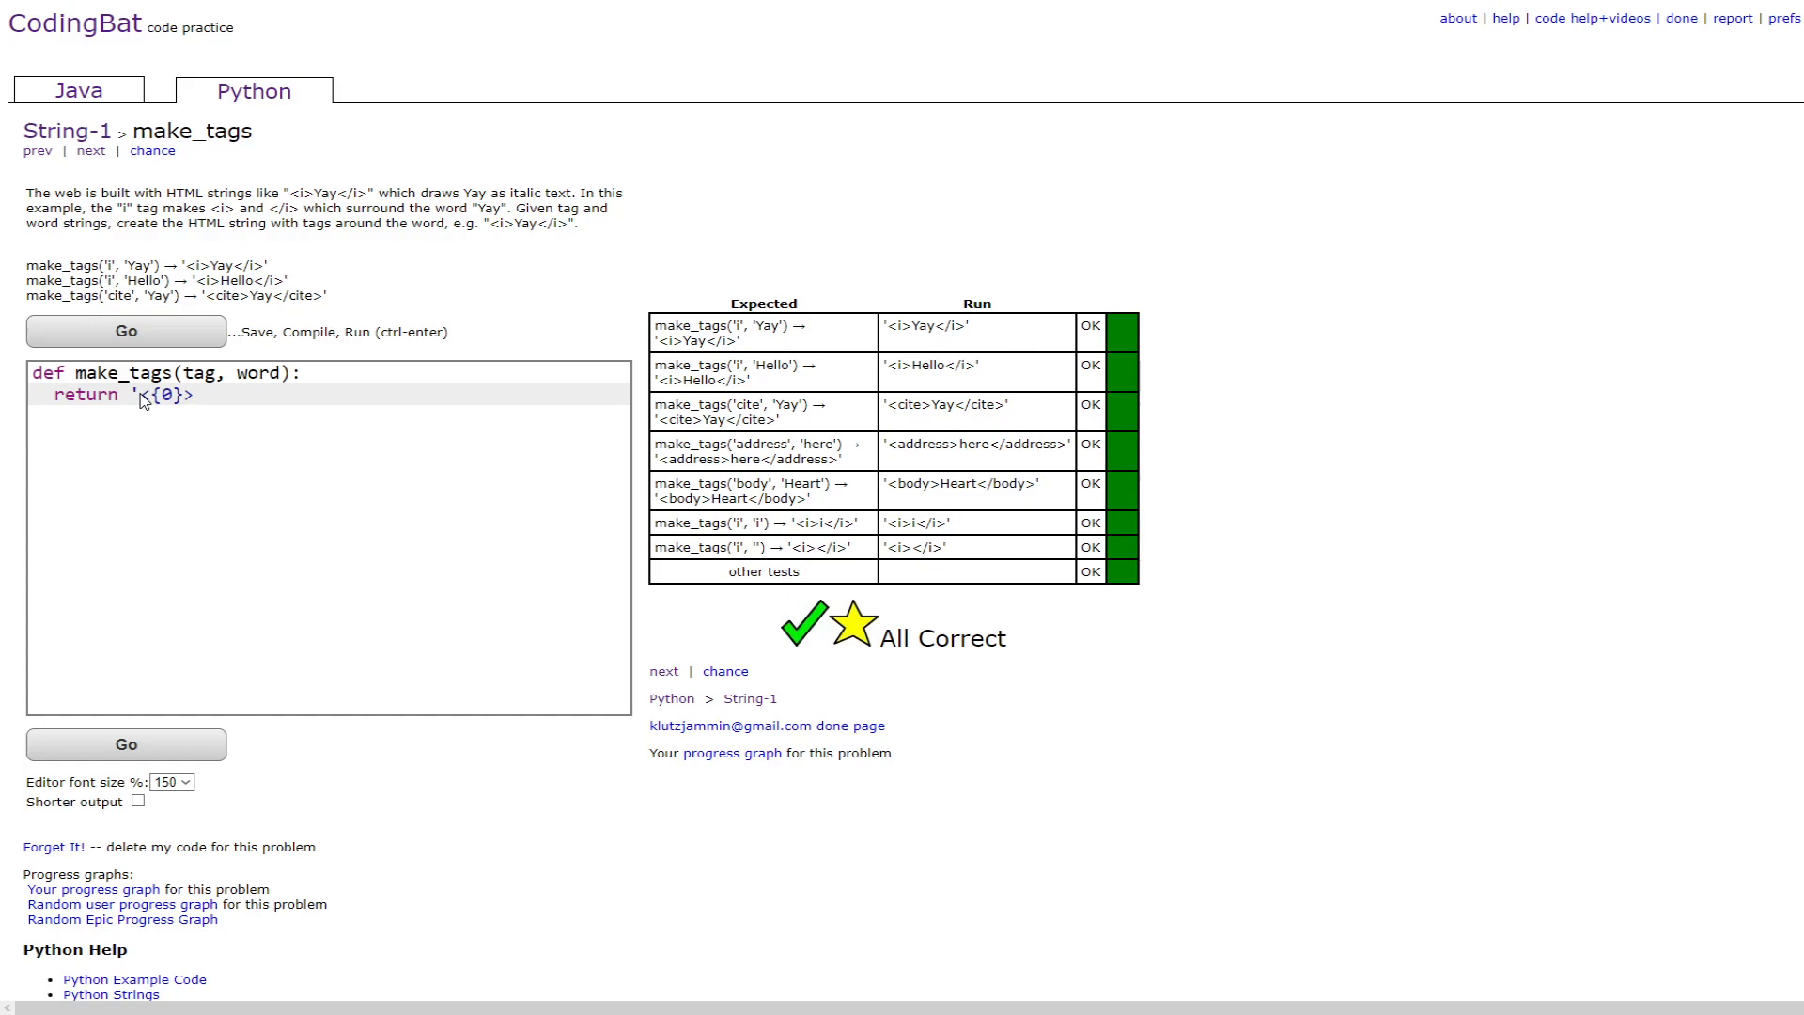
type("{")
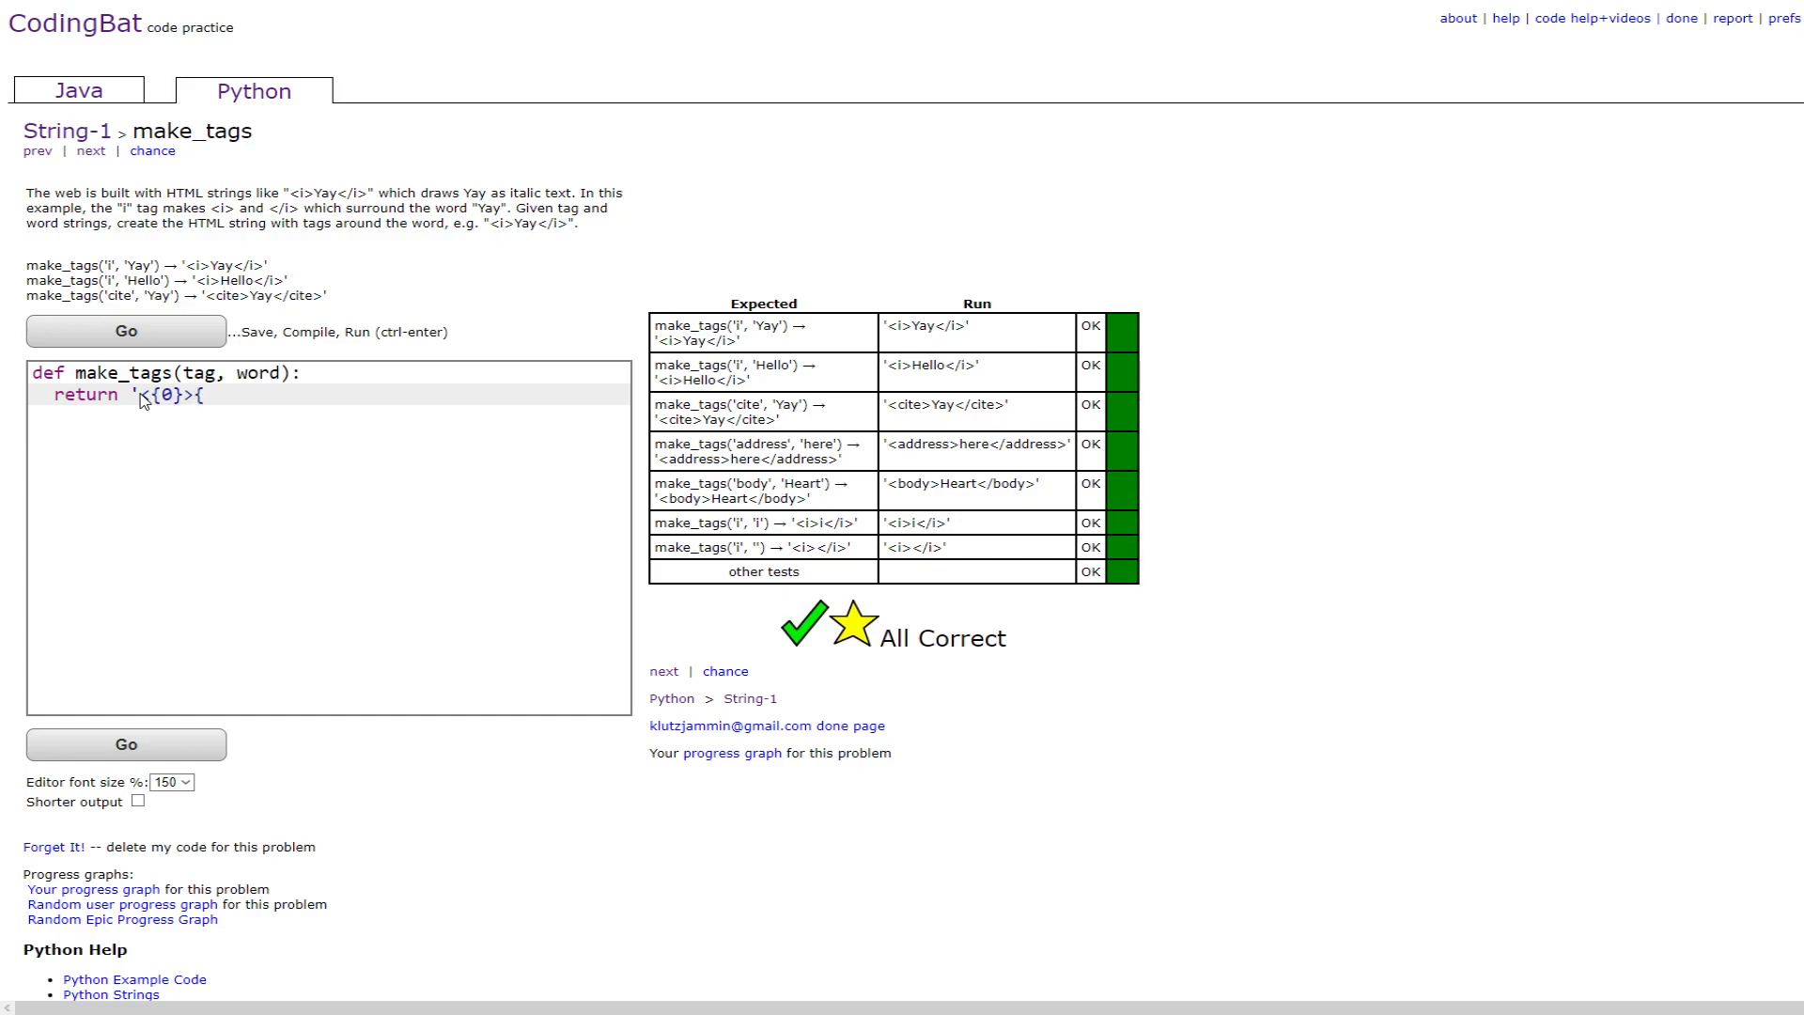
type("1")
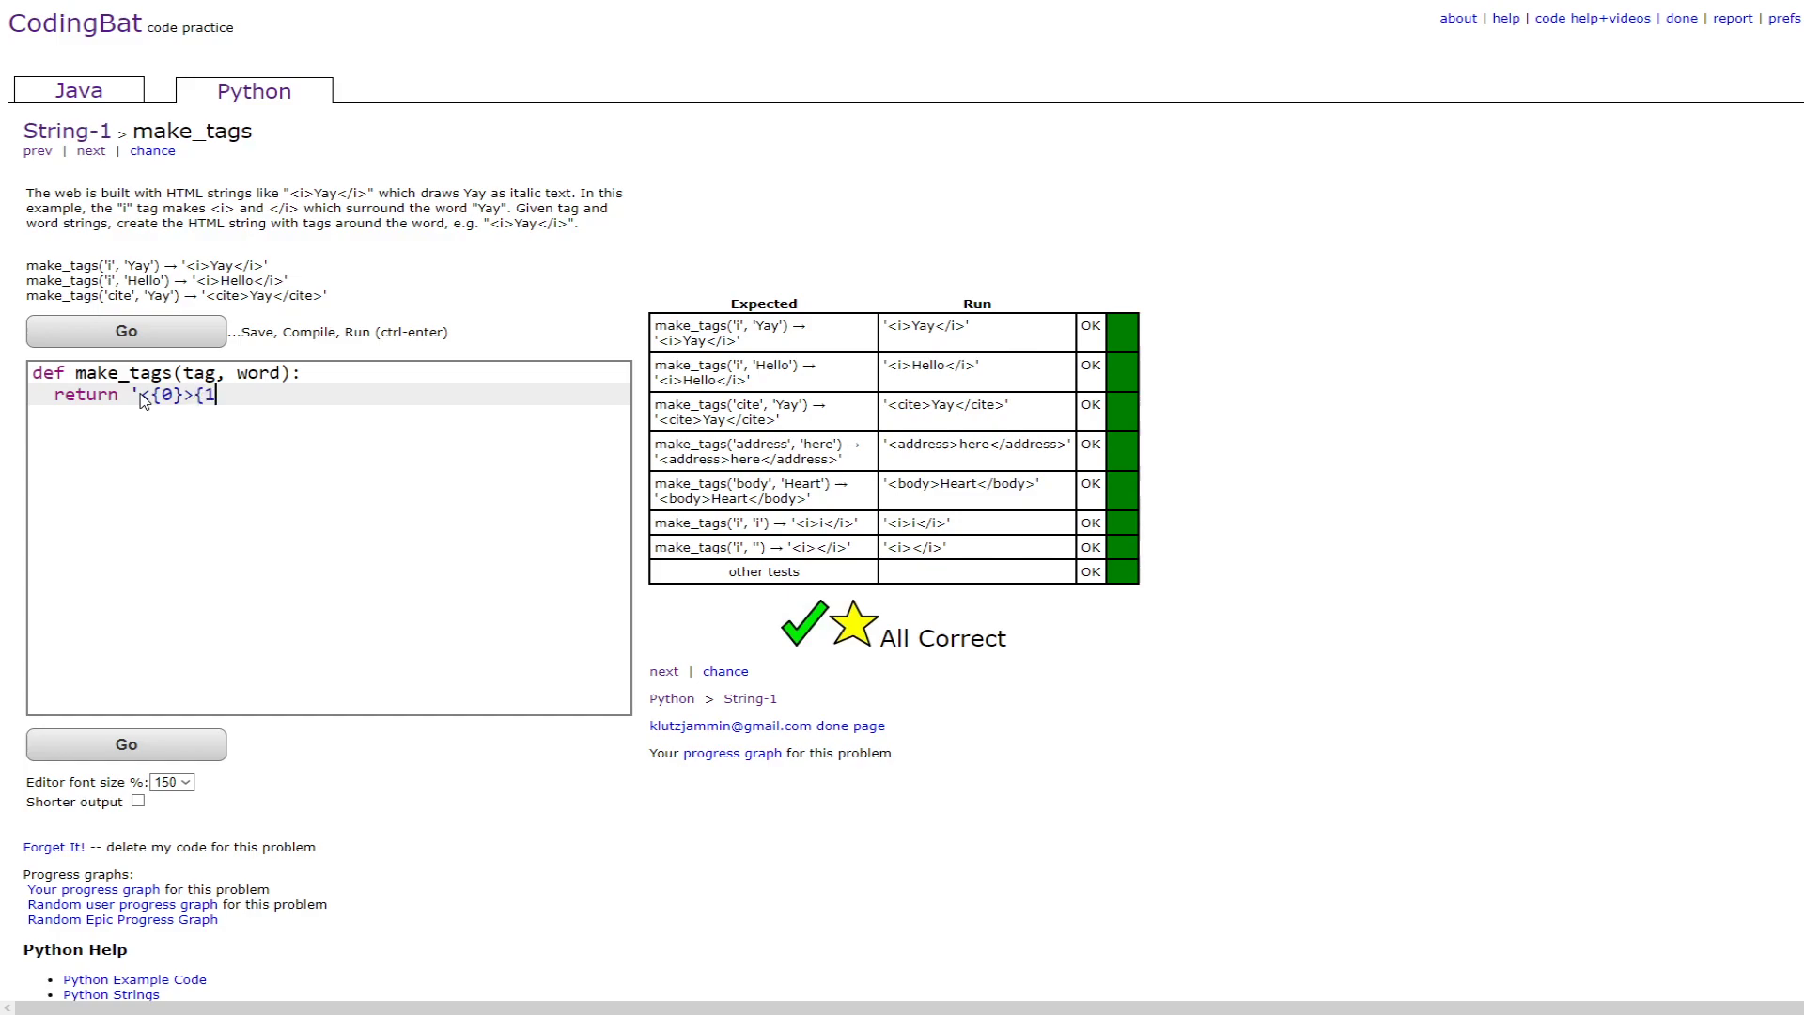
type("}")
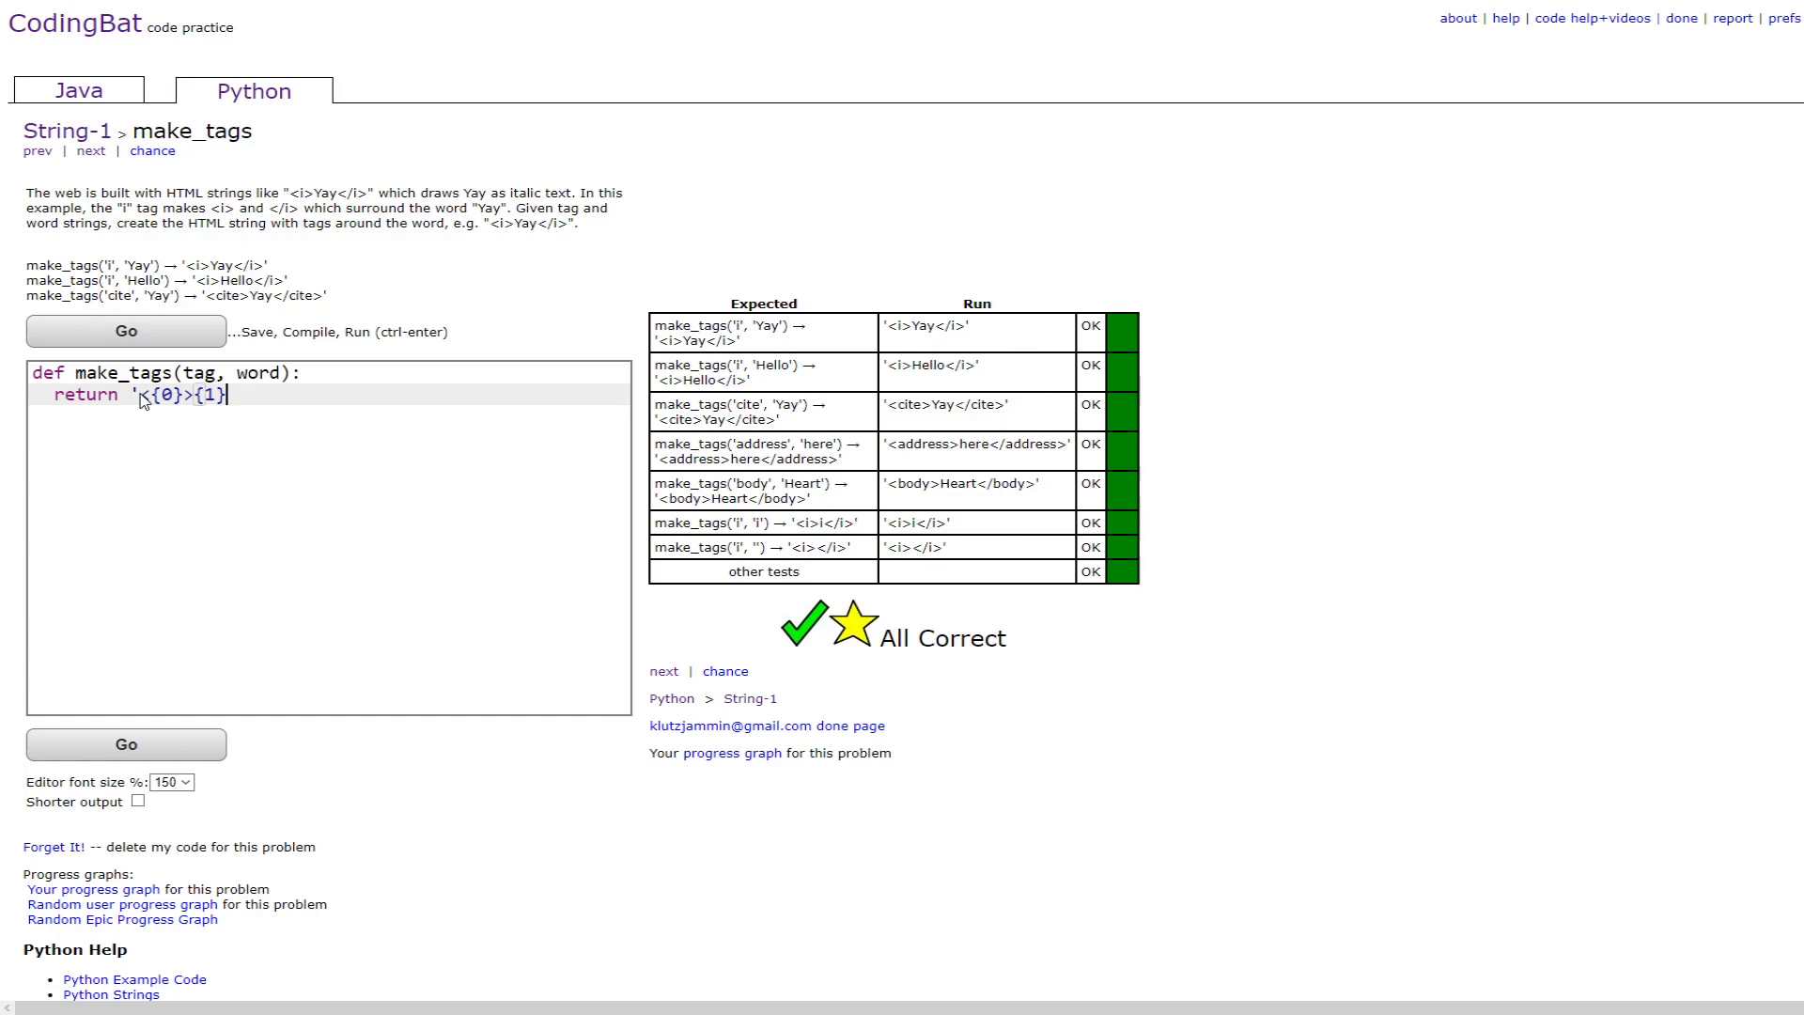
type("</")
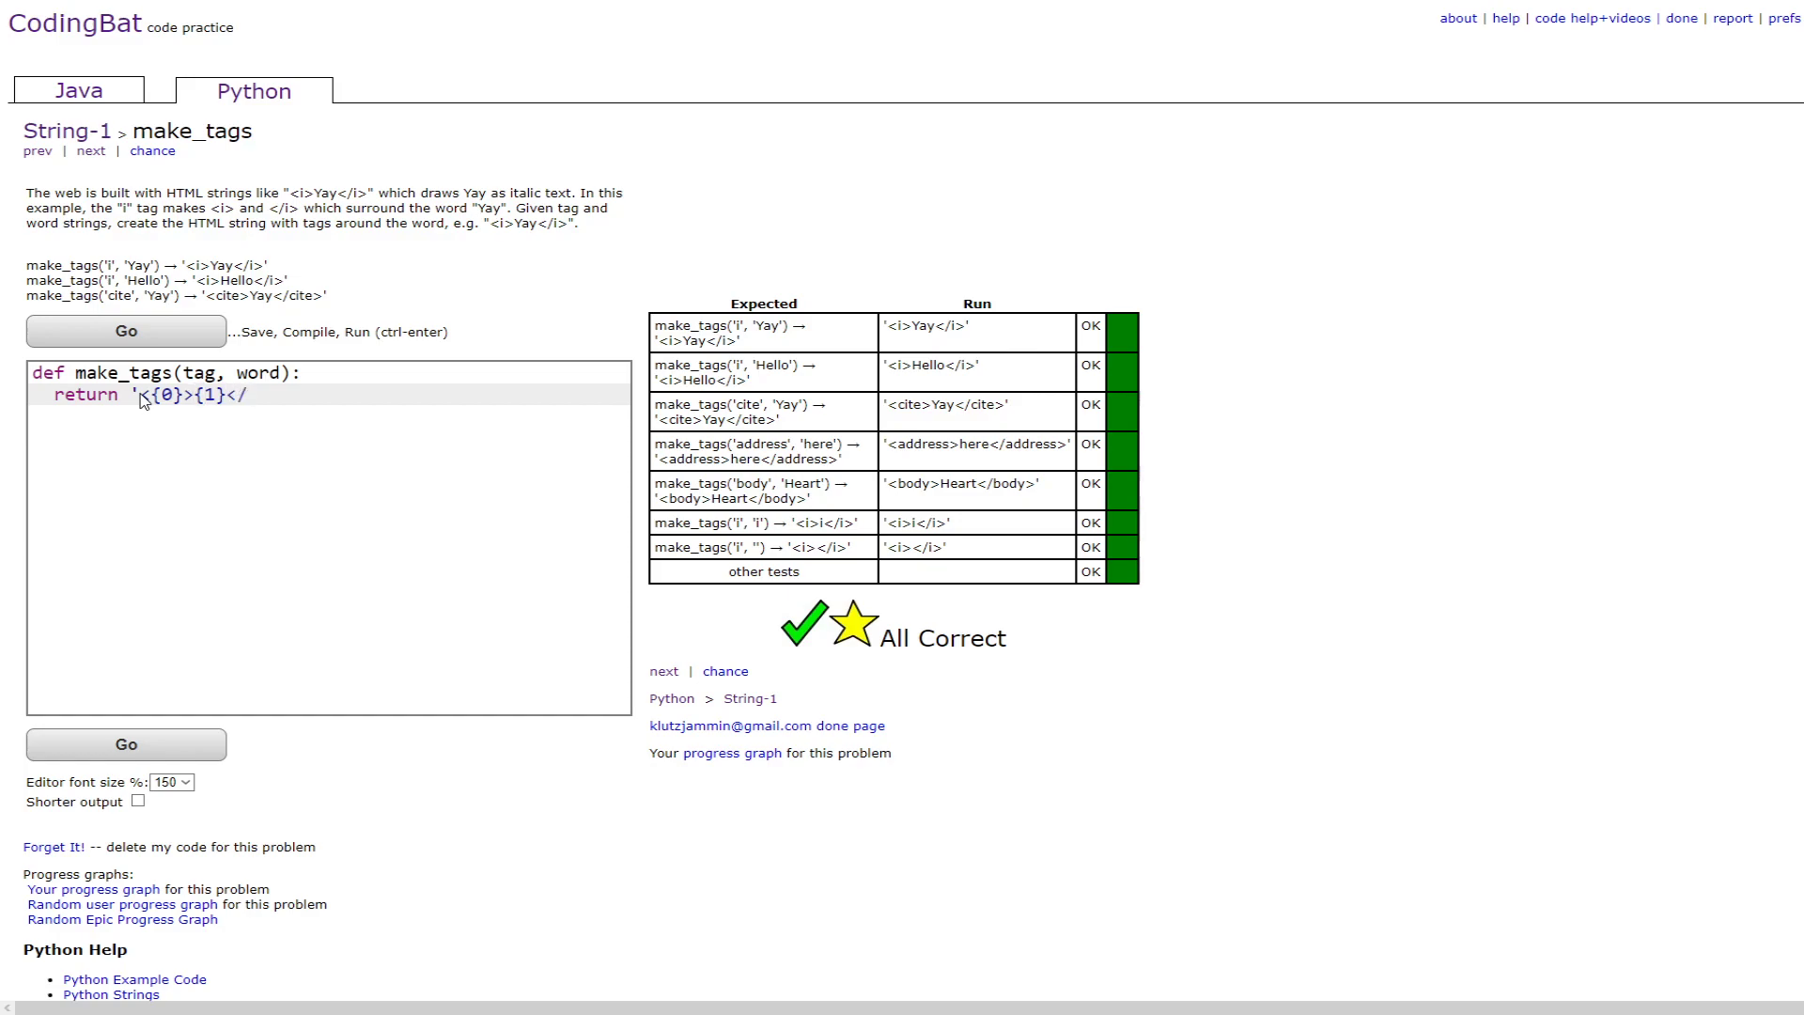
type("{0")
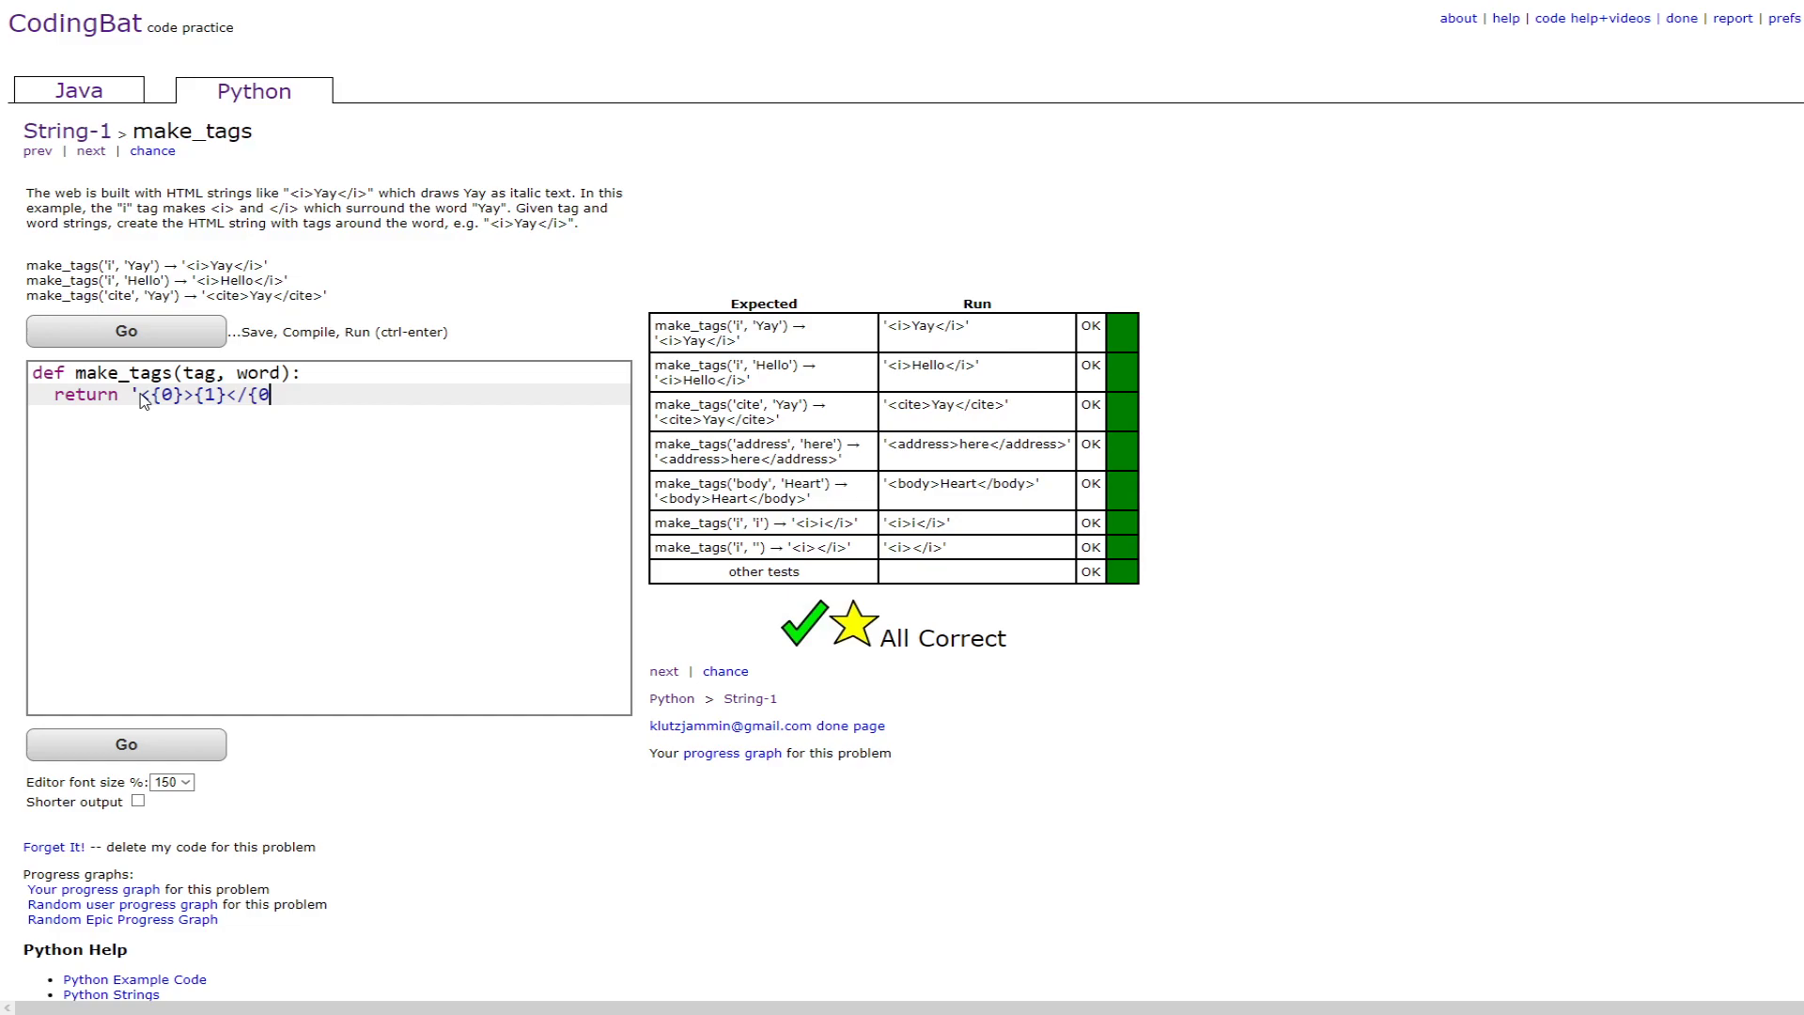
type("}>'")
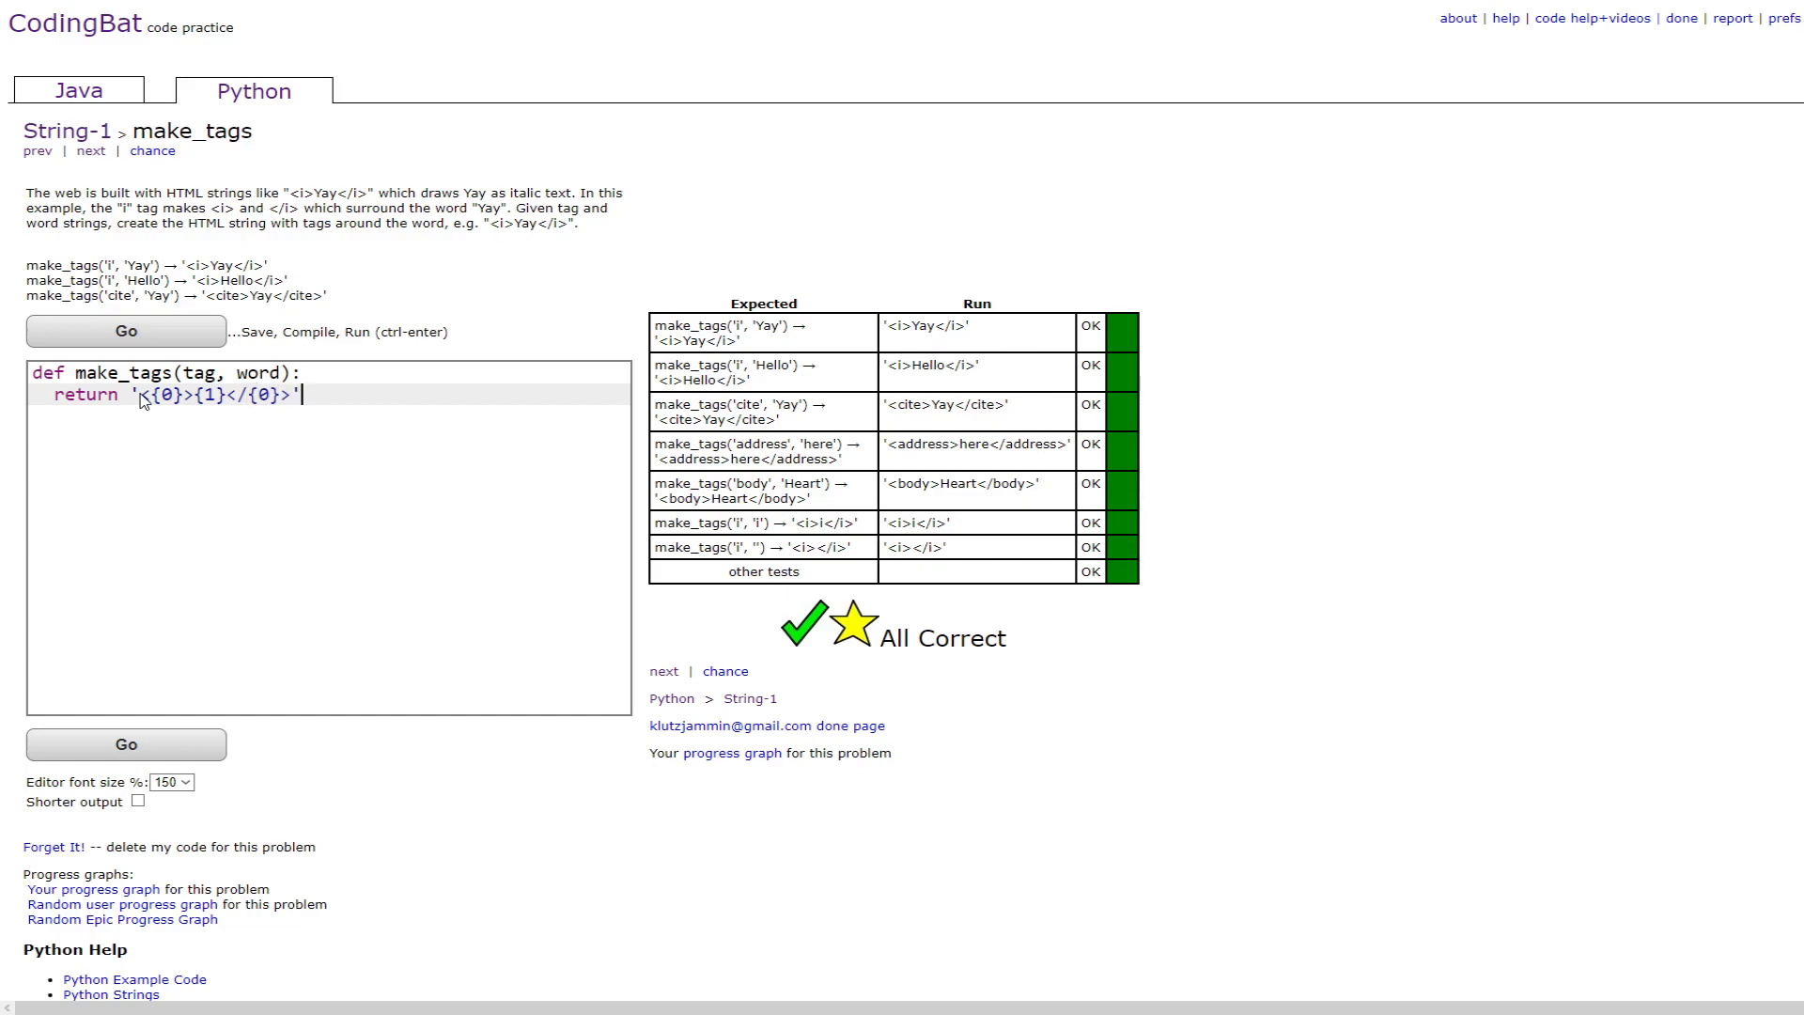
type(".format(")
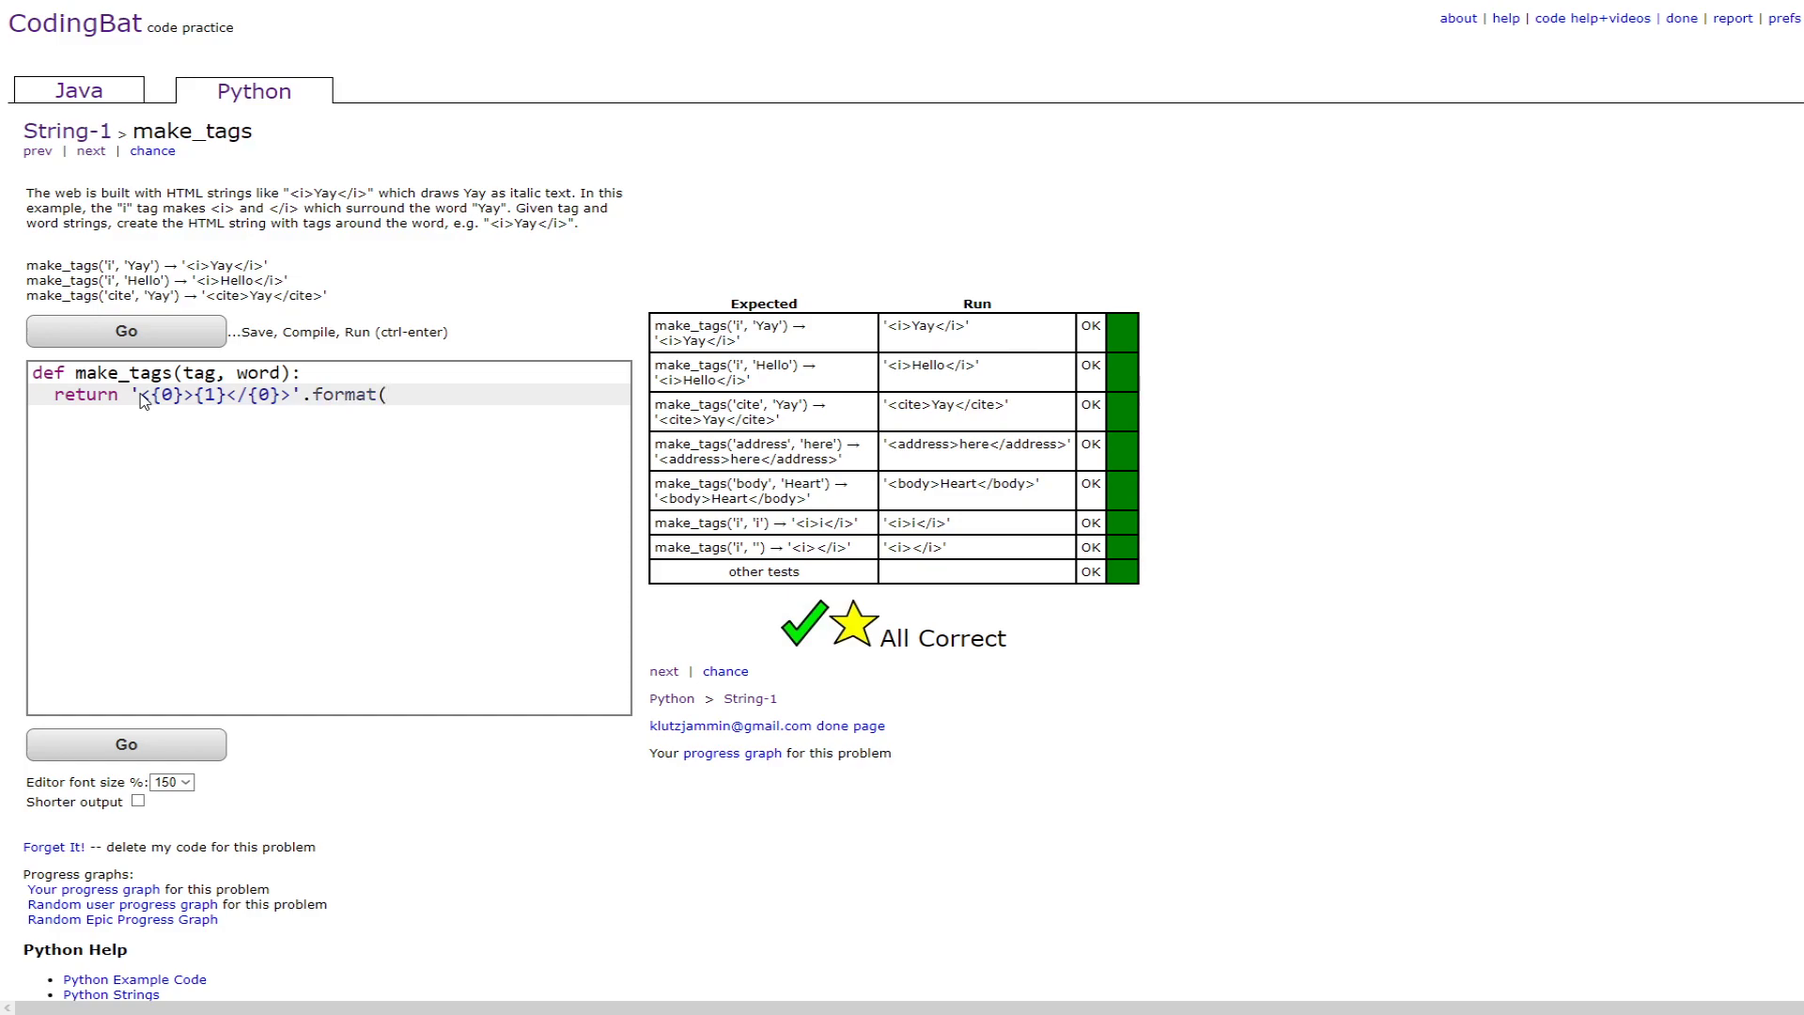
type("tag,word")
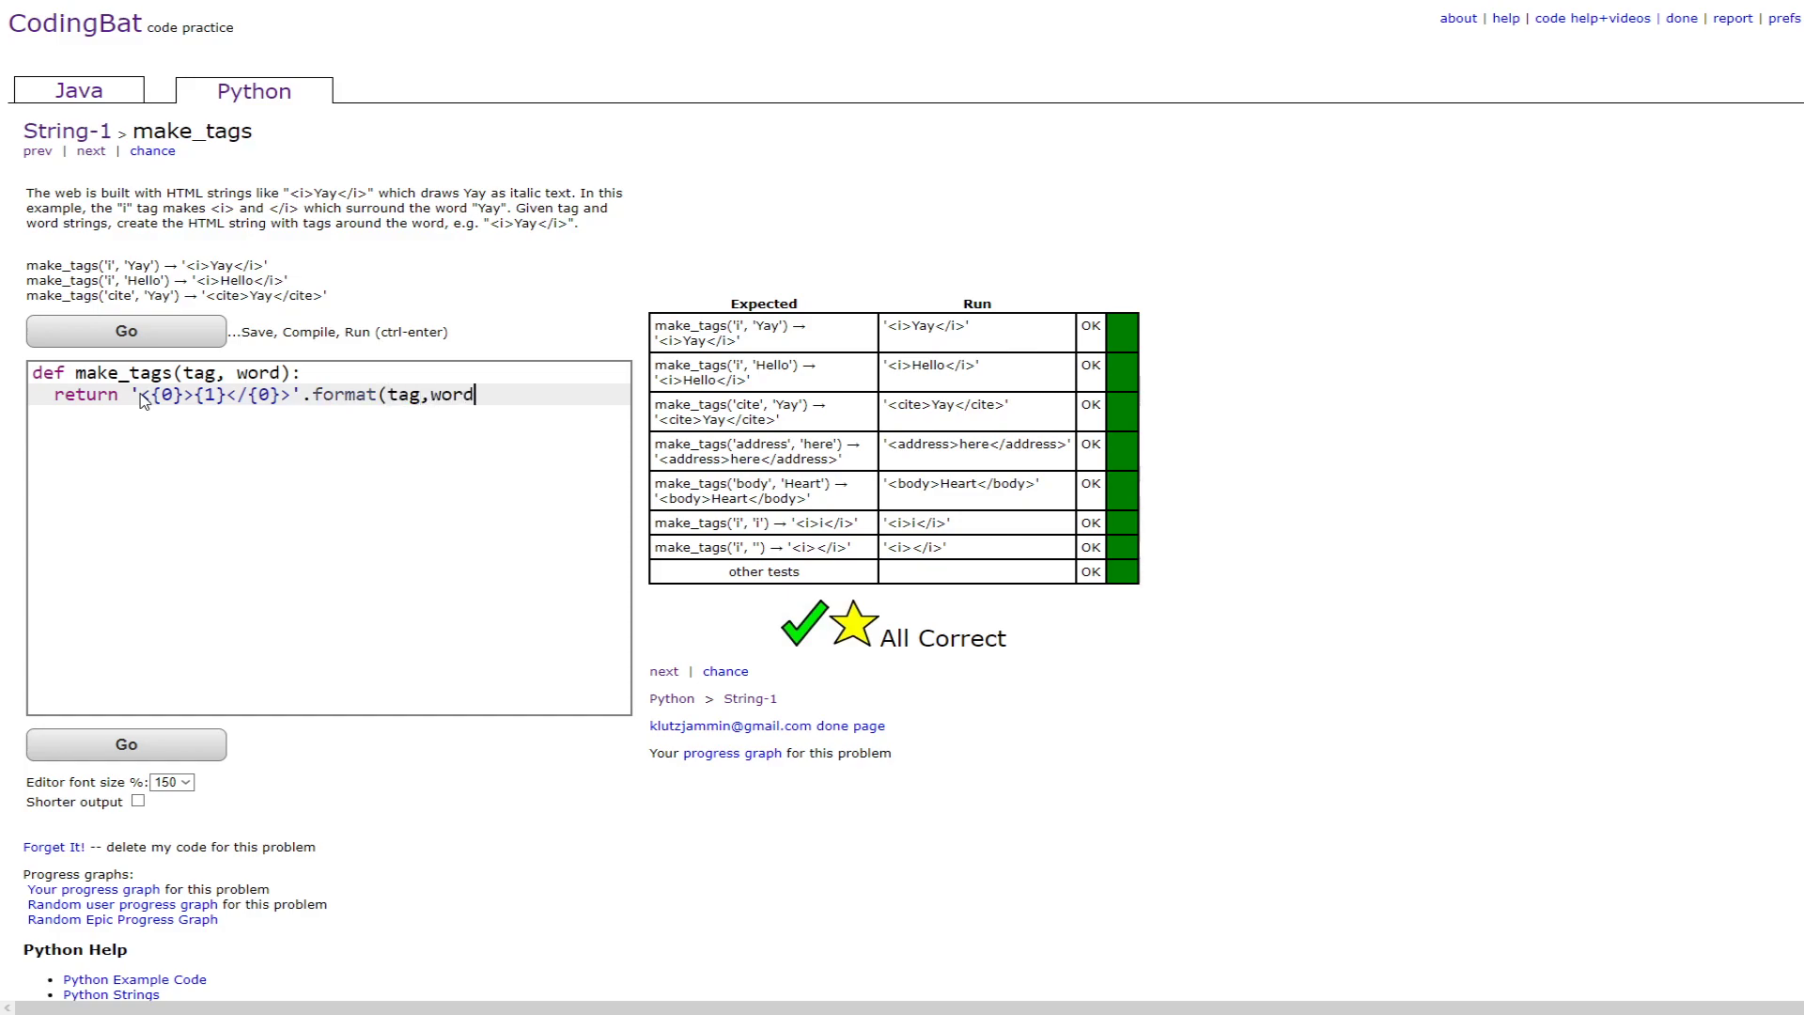